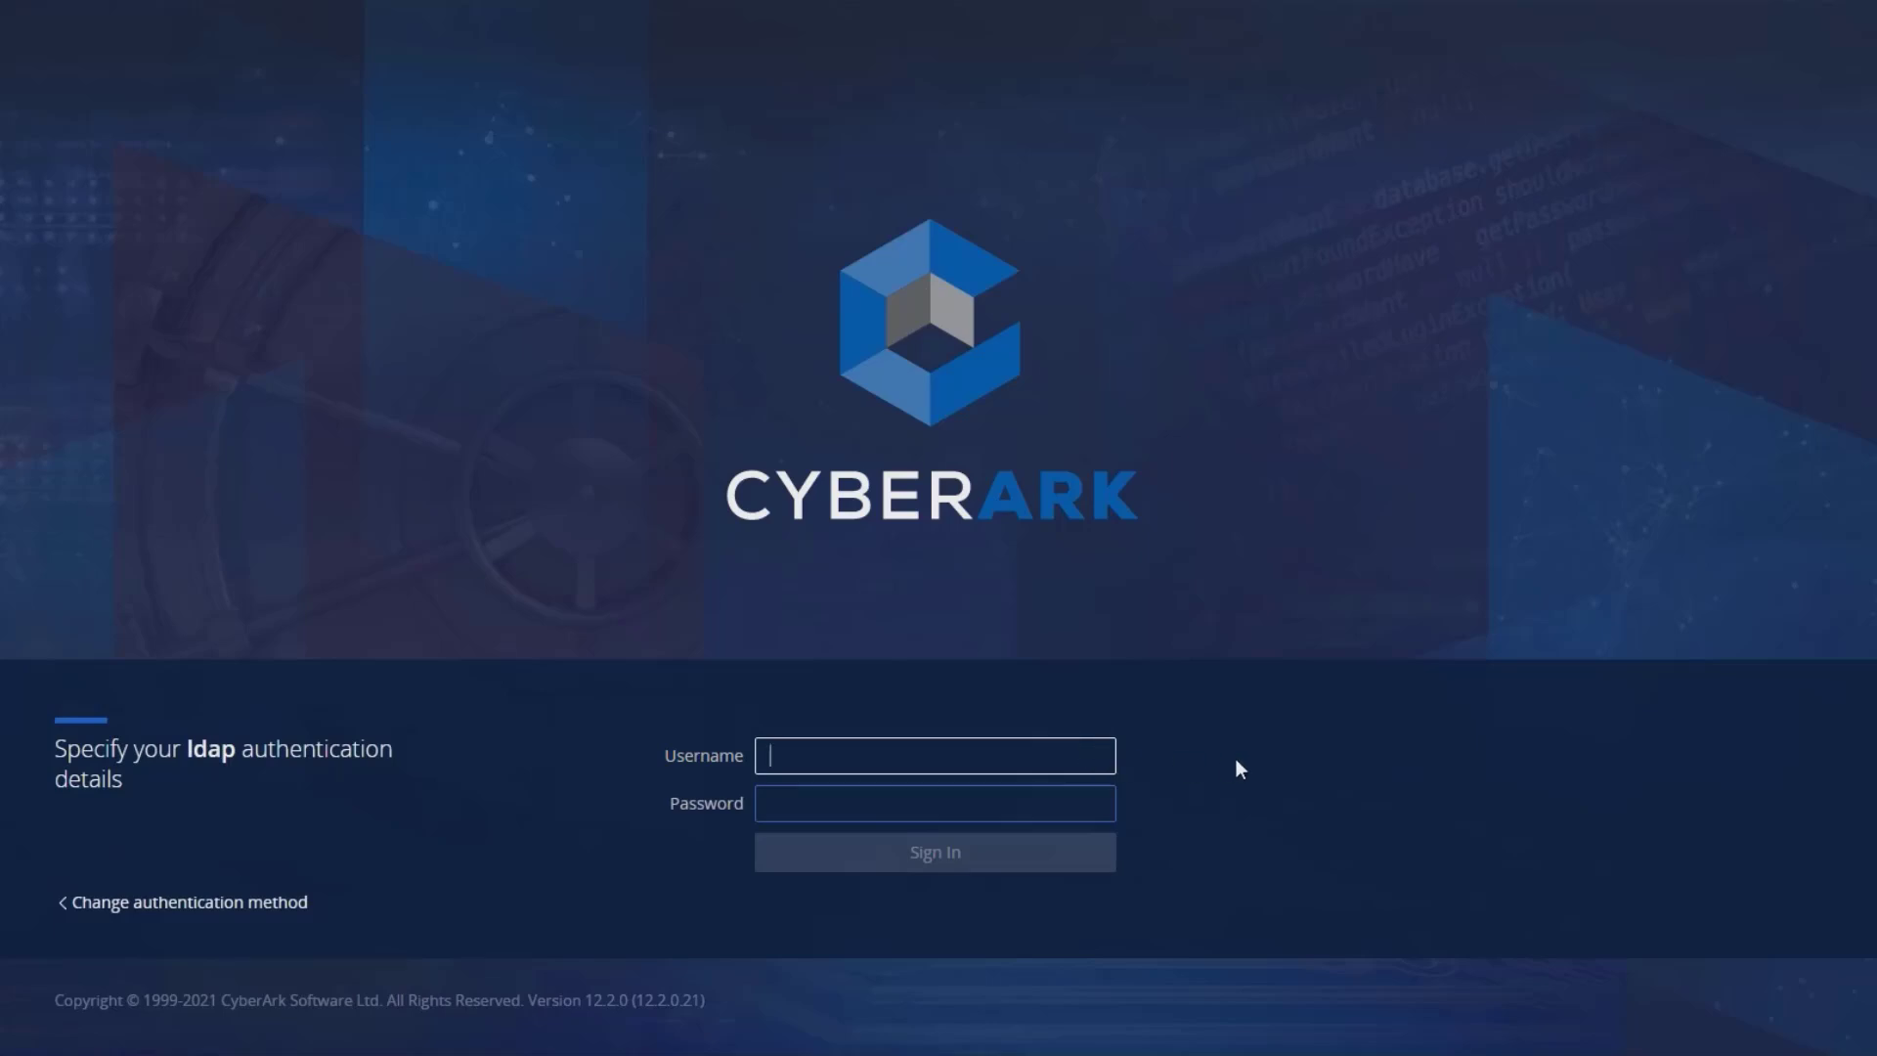
Sign in to PVWA as mike with LDAP credentials
text(mike)
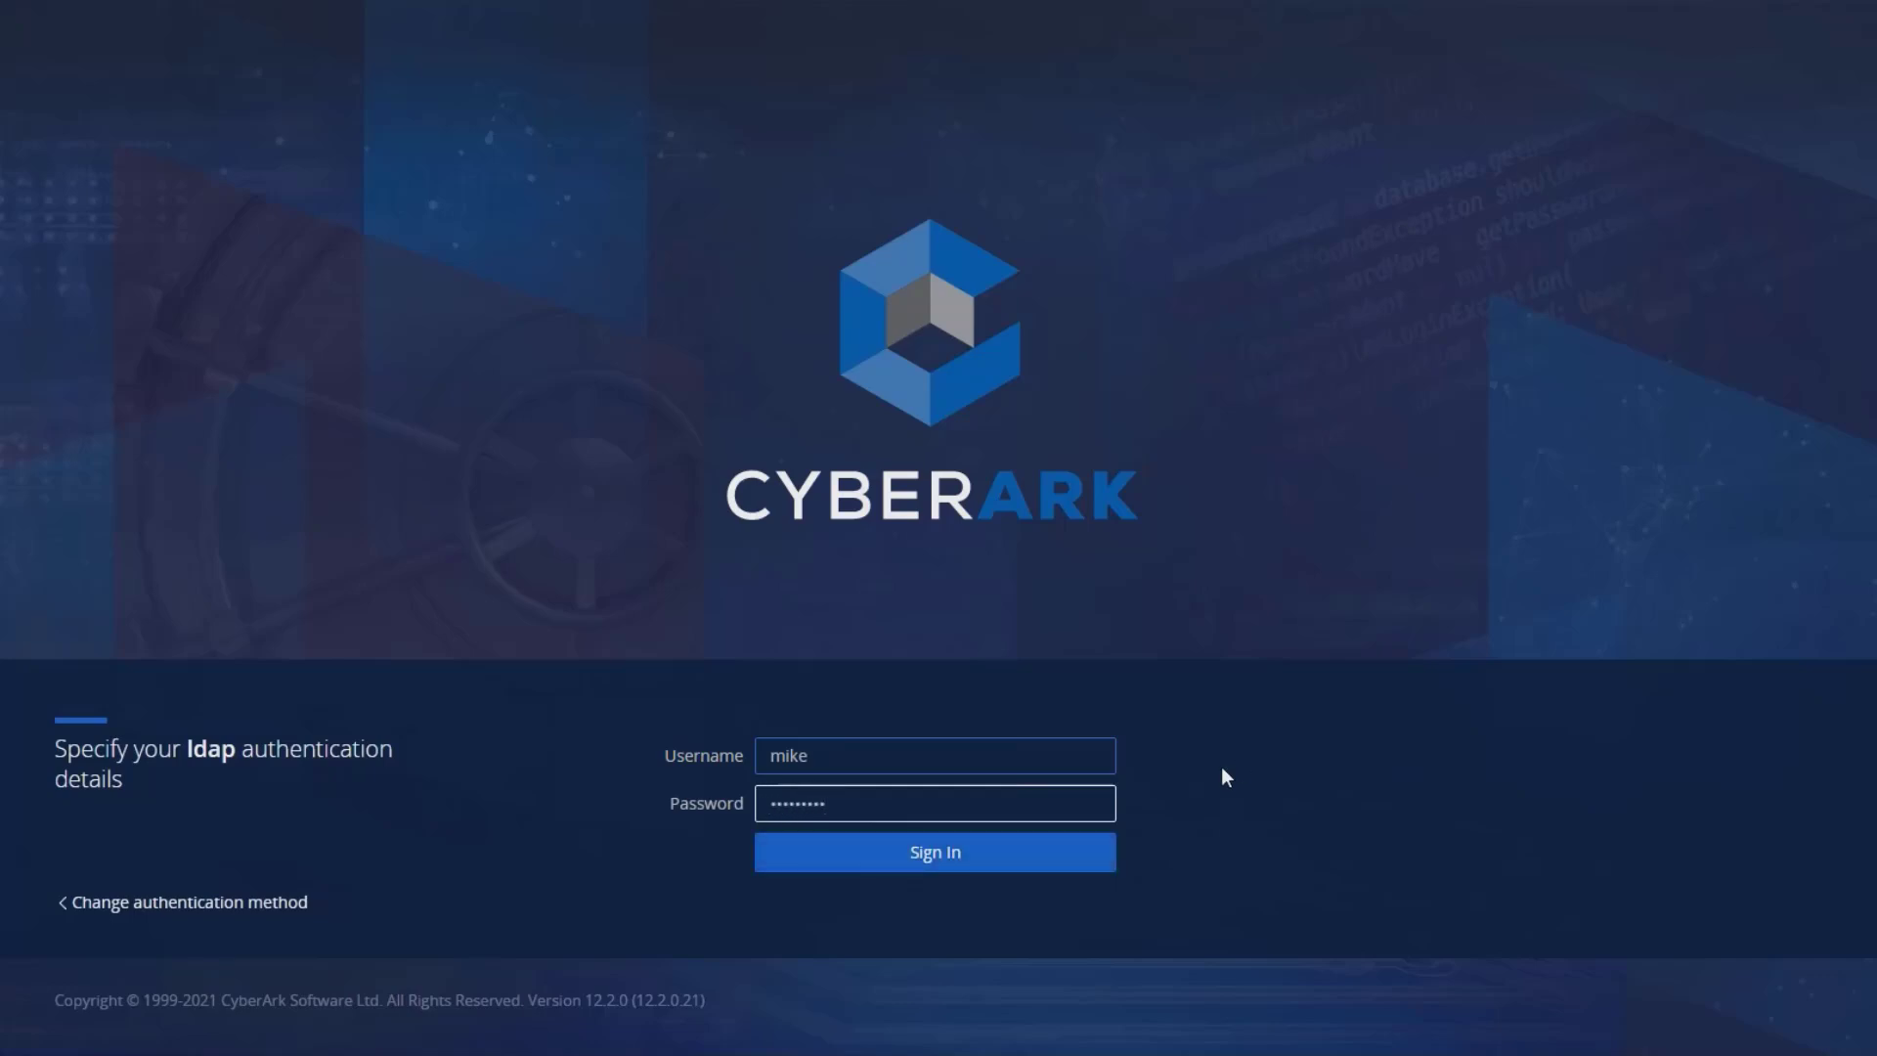
click(933, 852)
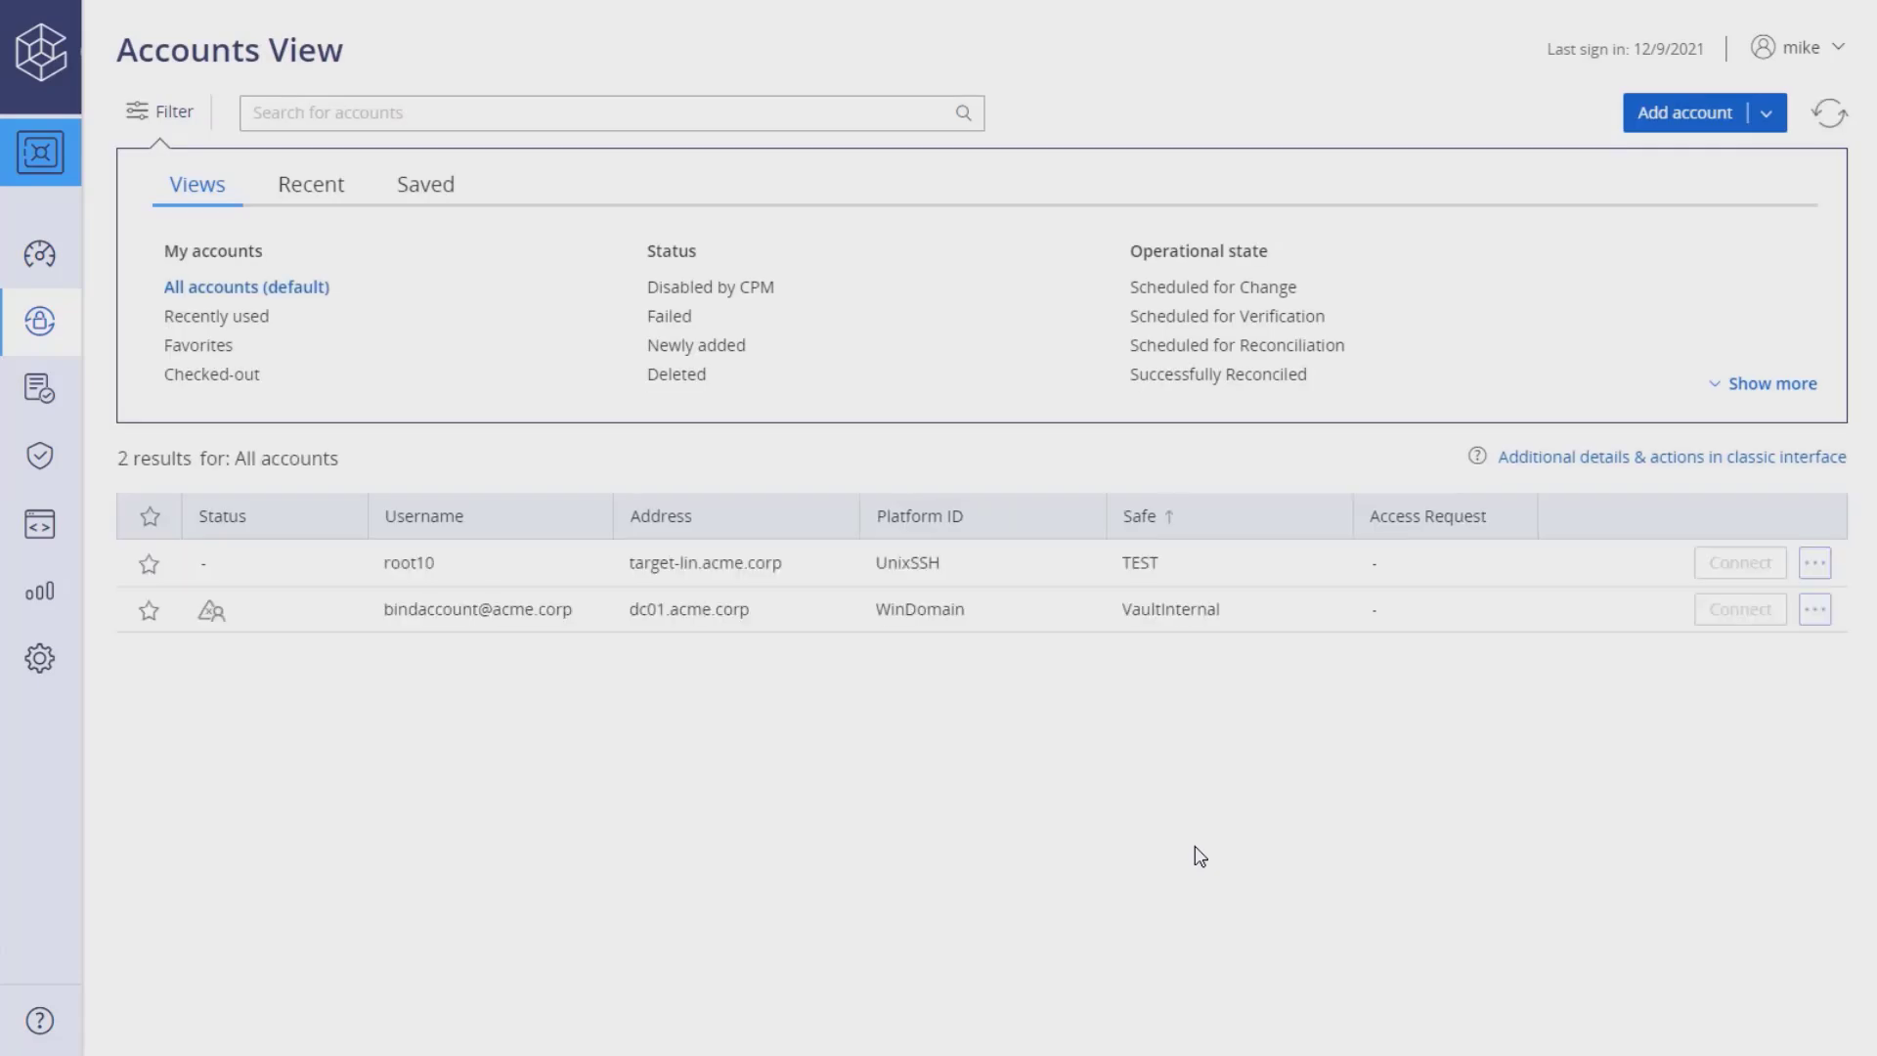
mouse_move(1664, 129)
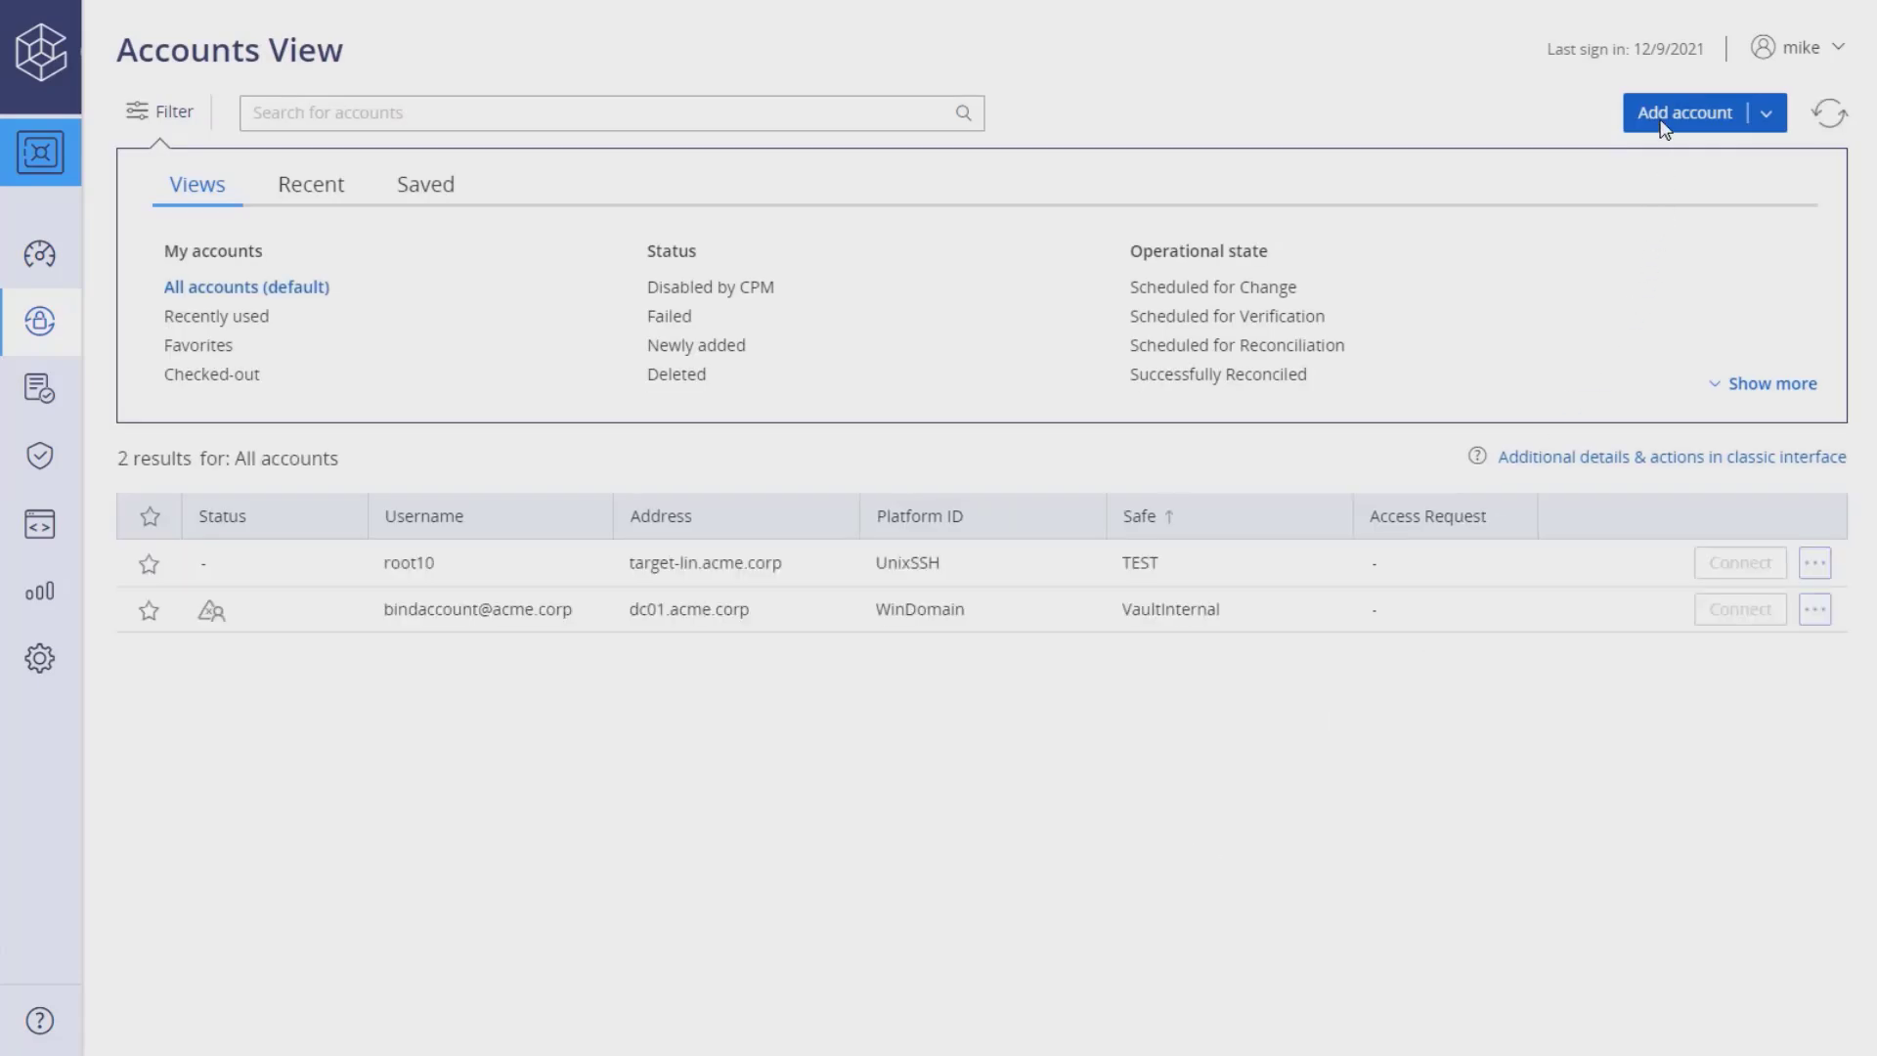
Begin a new Windows account on the WIN SRV LCL ADM 45 platform
click(1689, 112)
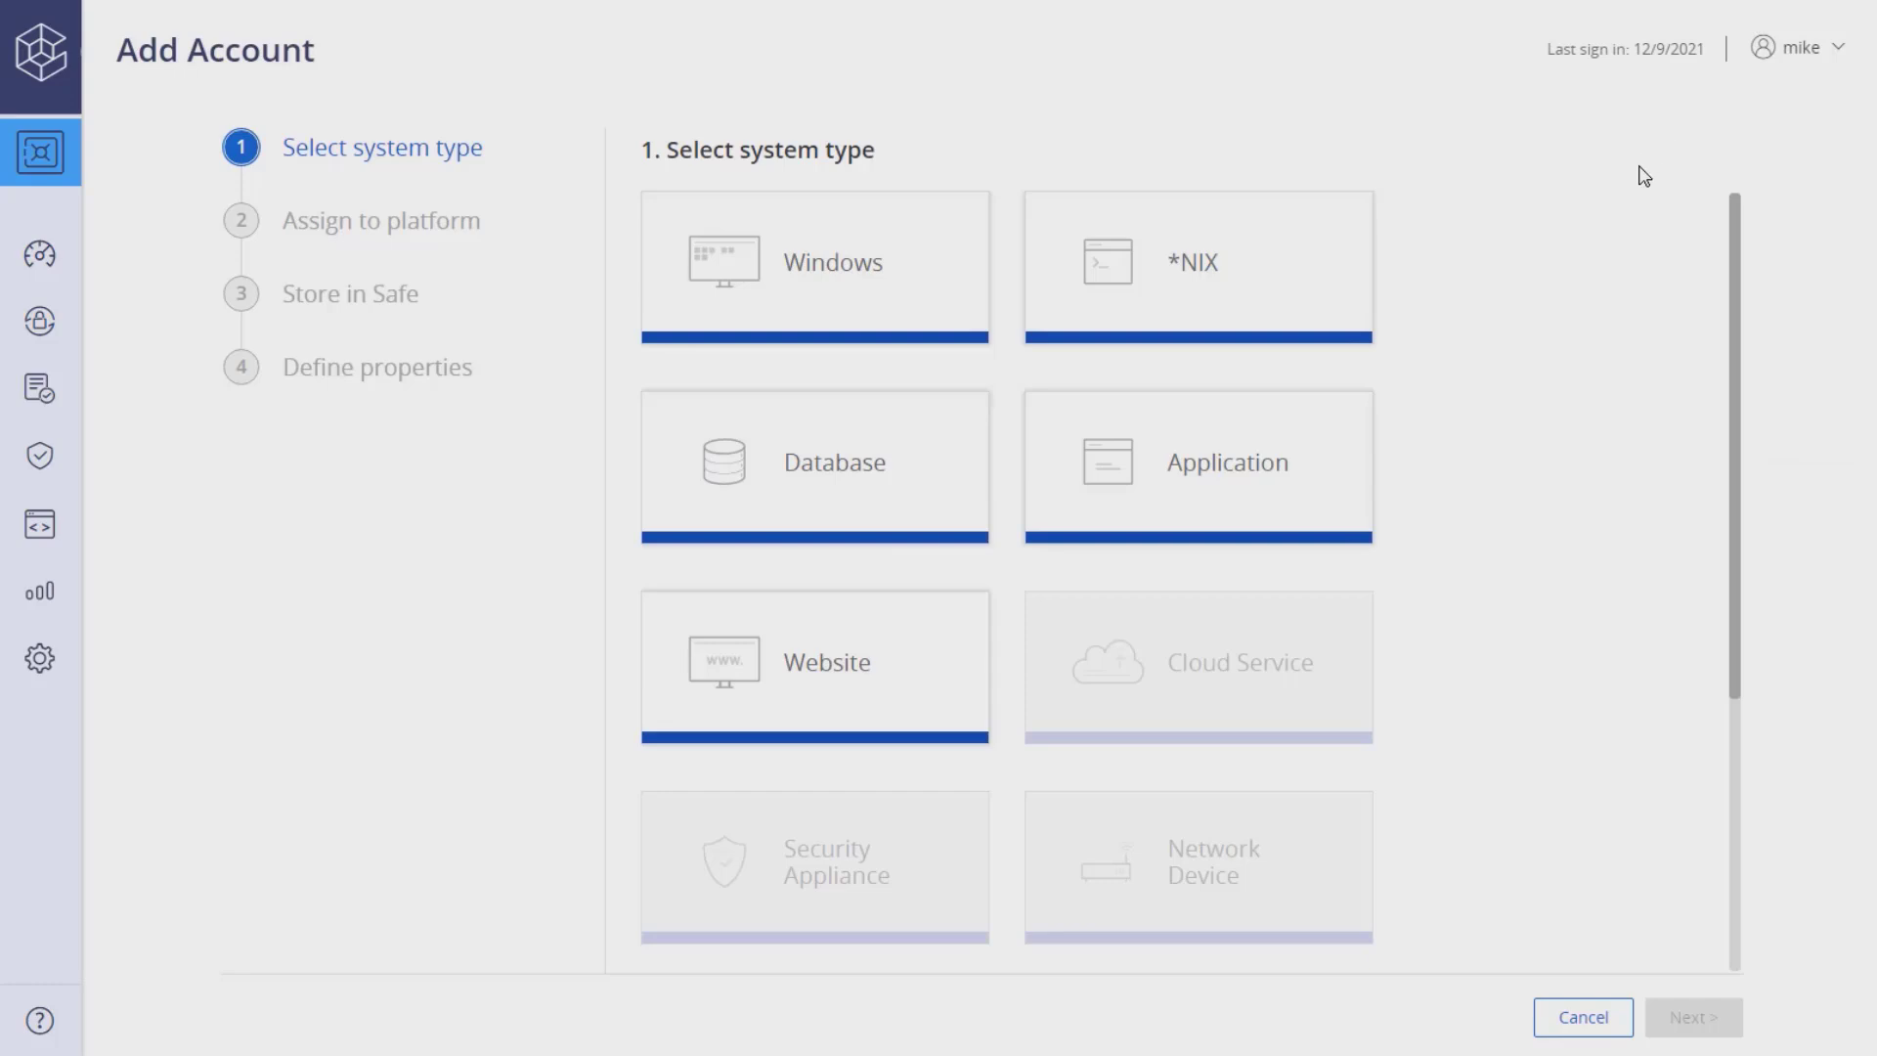
mouse_move(955, 232)
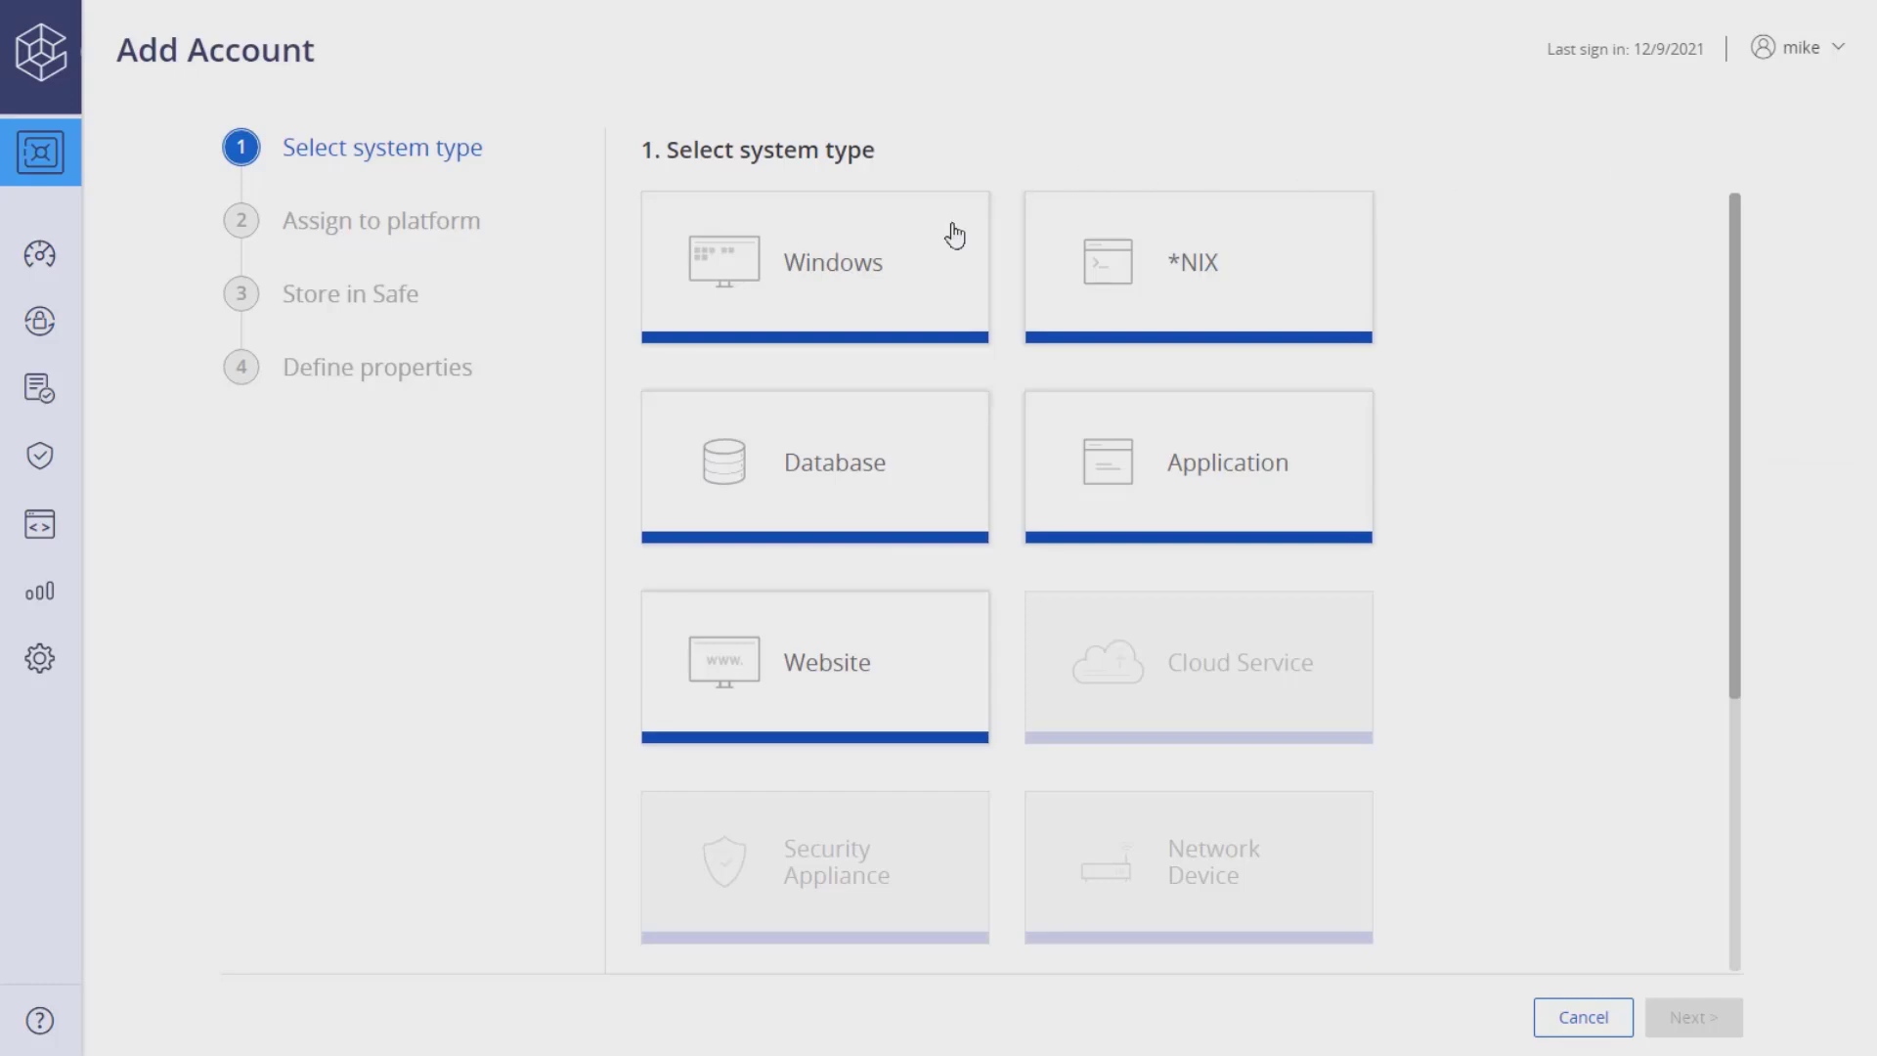
click(815, 263)
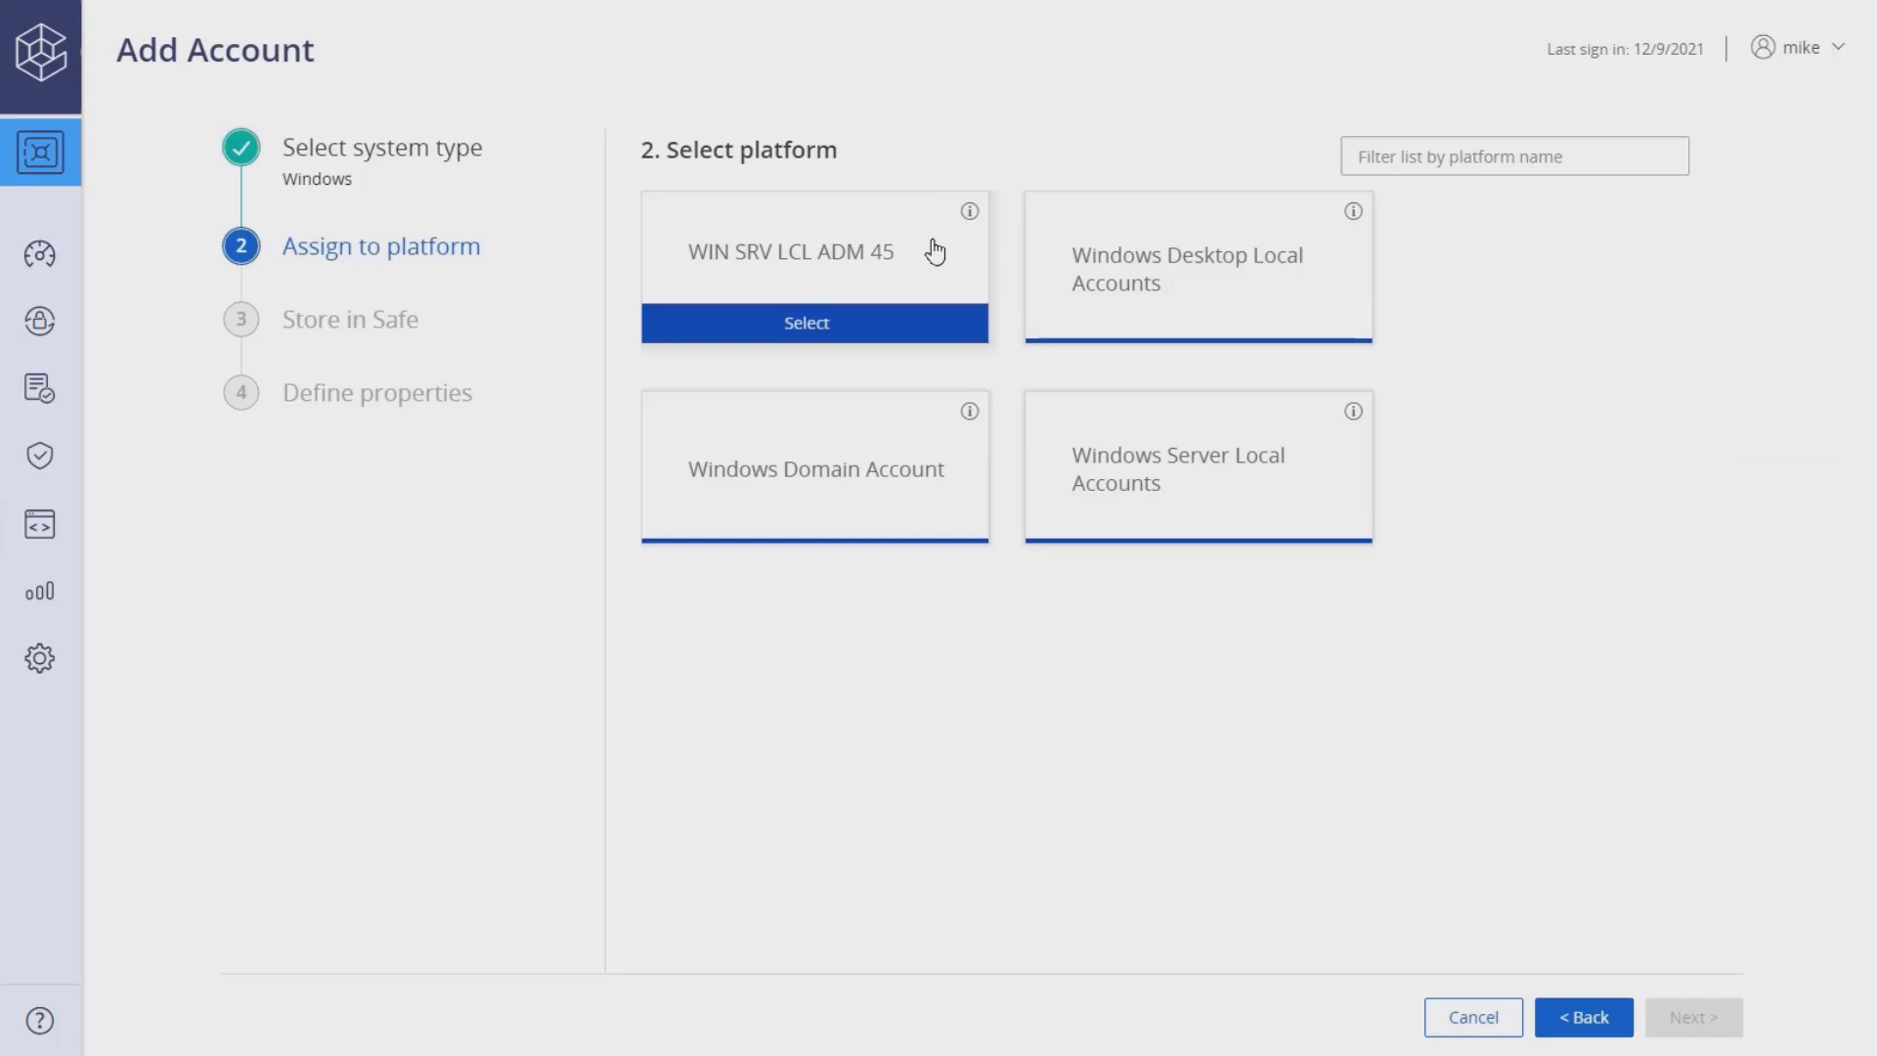
click(806, 322)
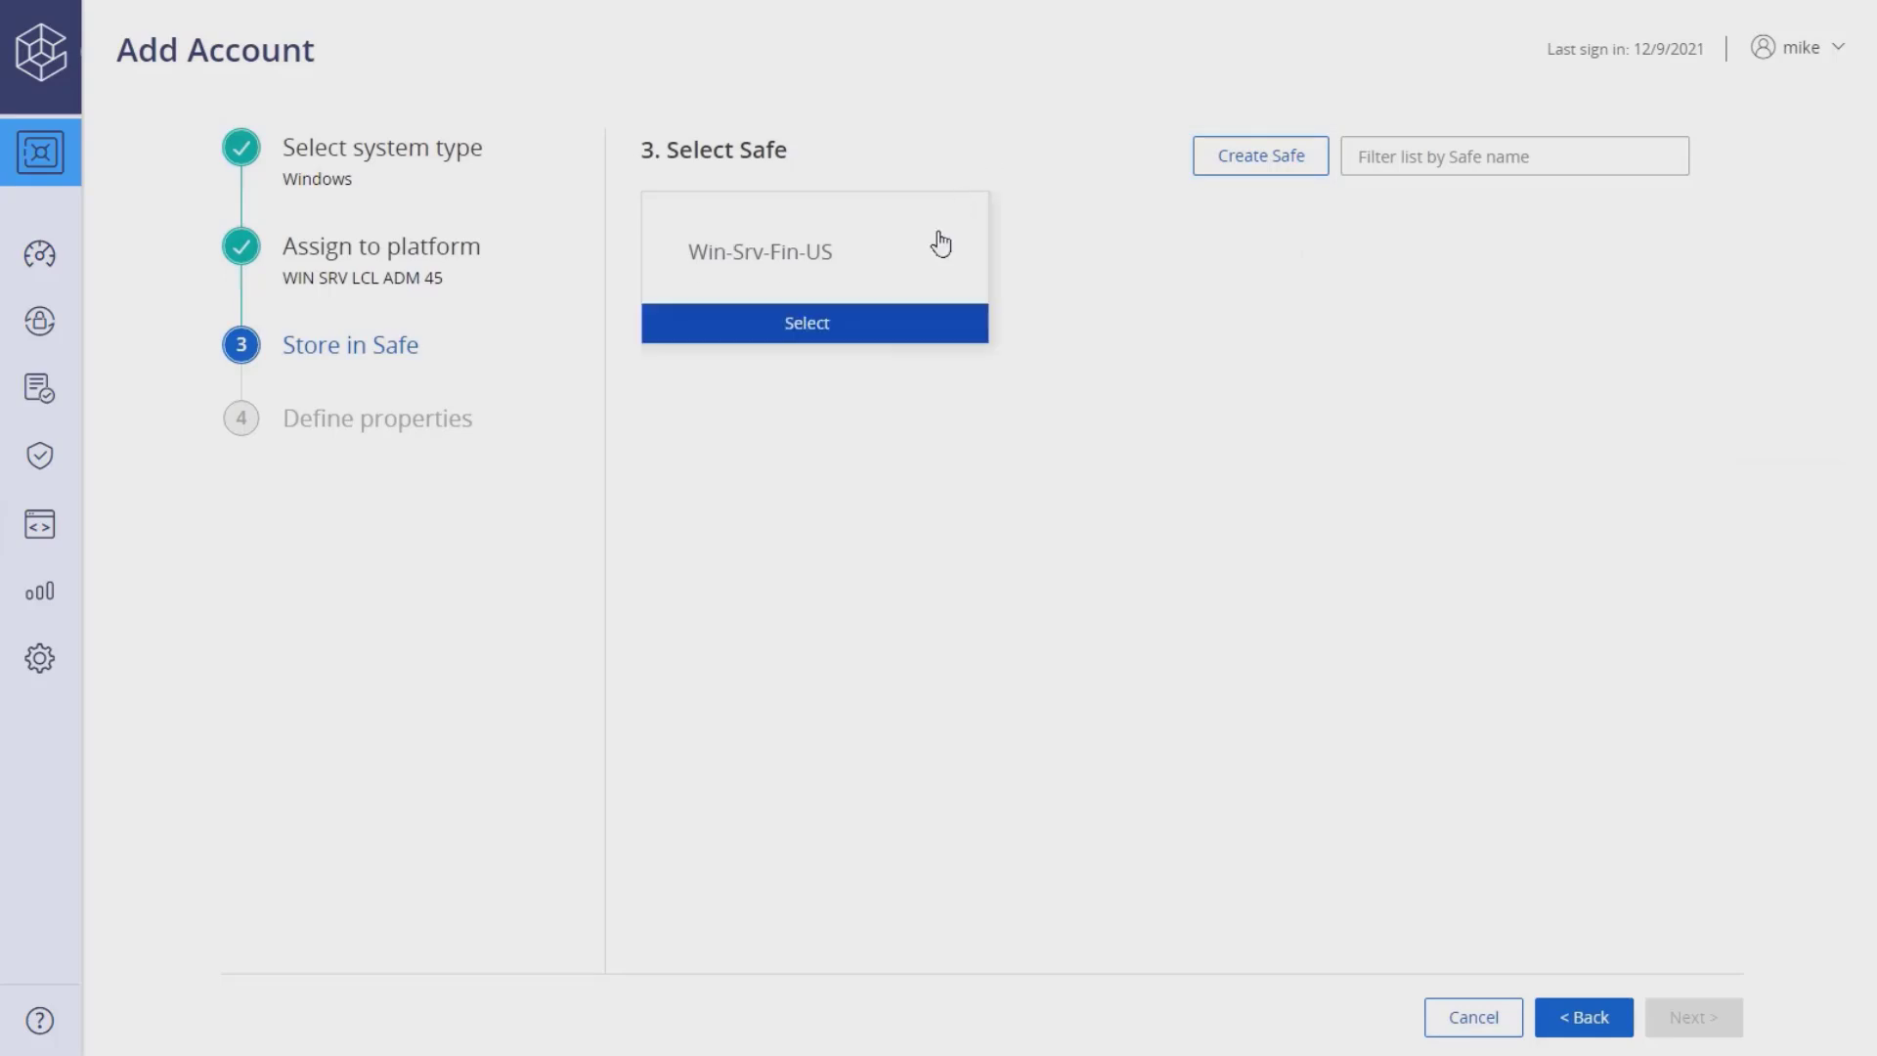
Choose the Win-Srv-Fin-US safe and enter address target-win.acme.corp and username administrator
click(806, 322)
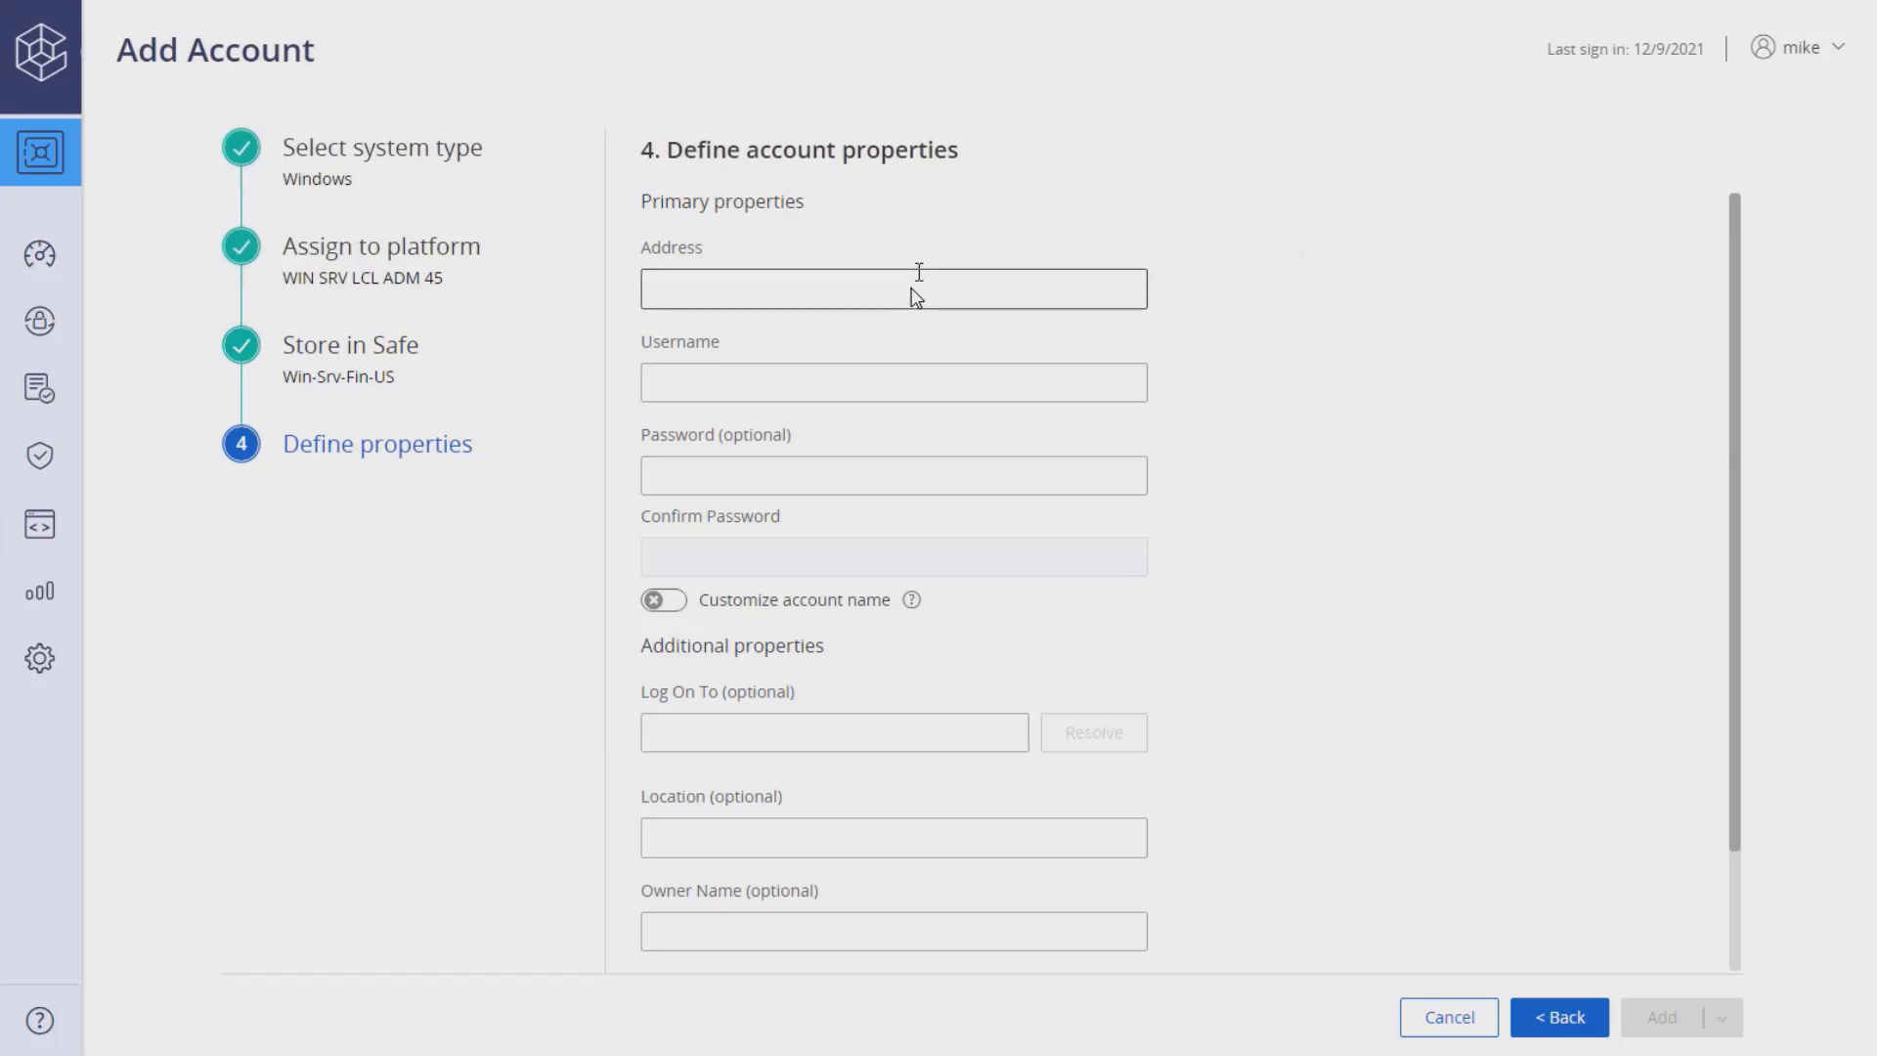
text(target)
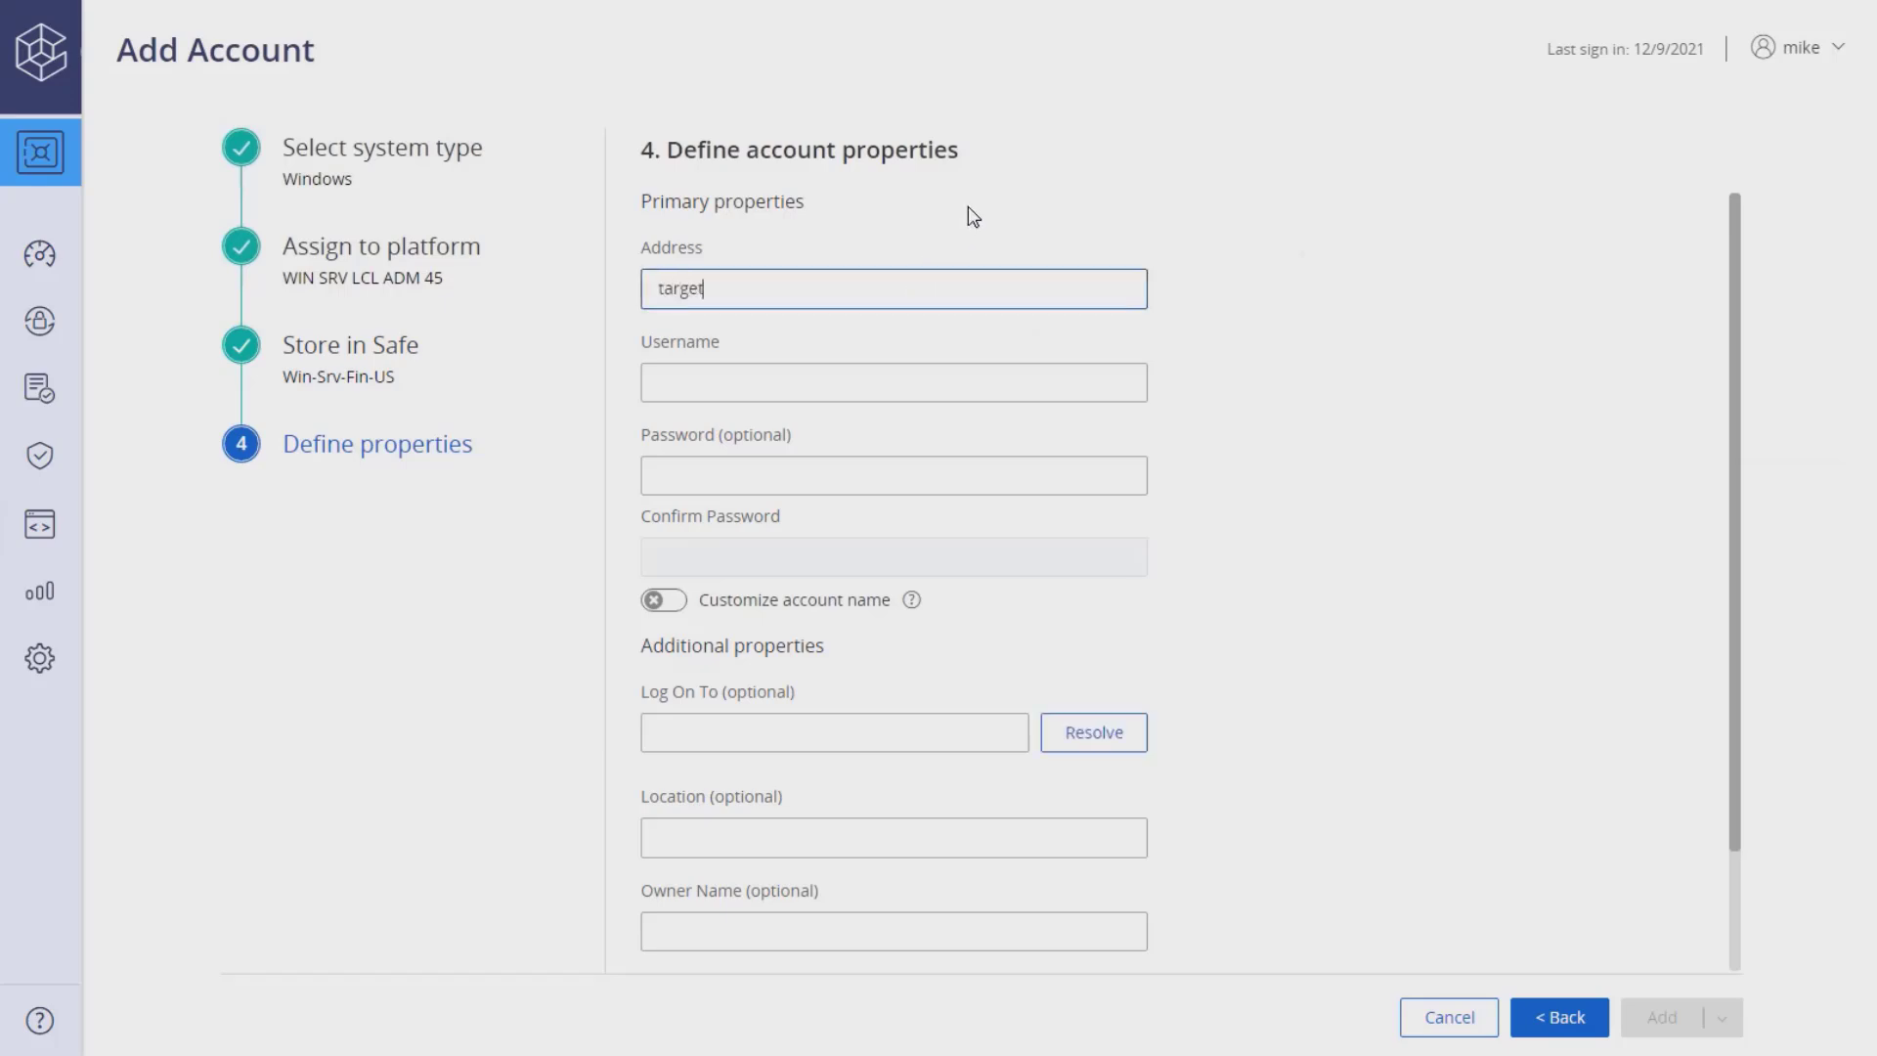
text(-win.acme.corp)
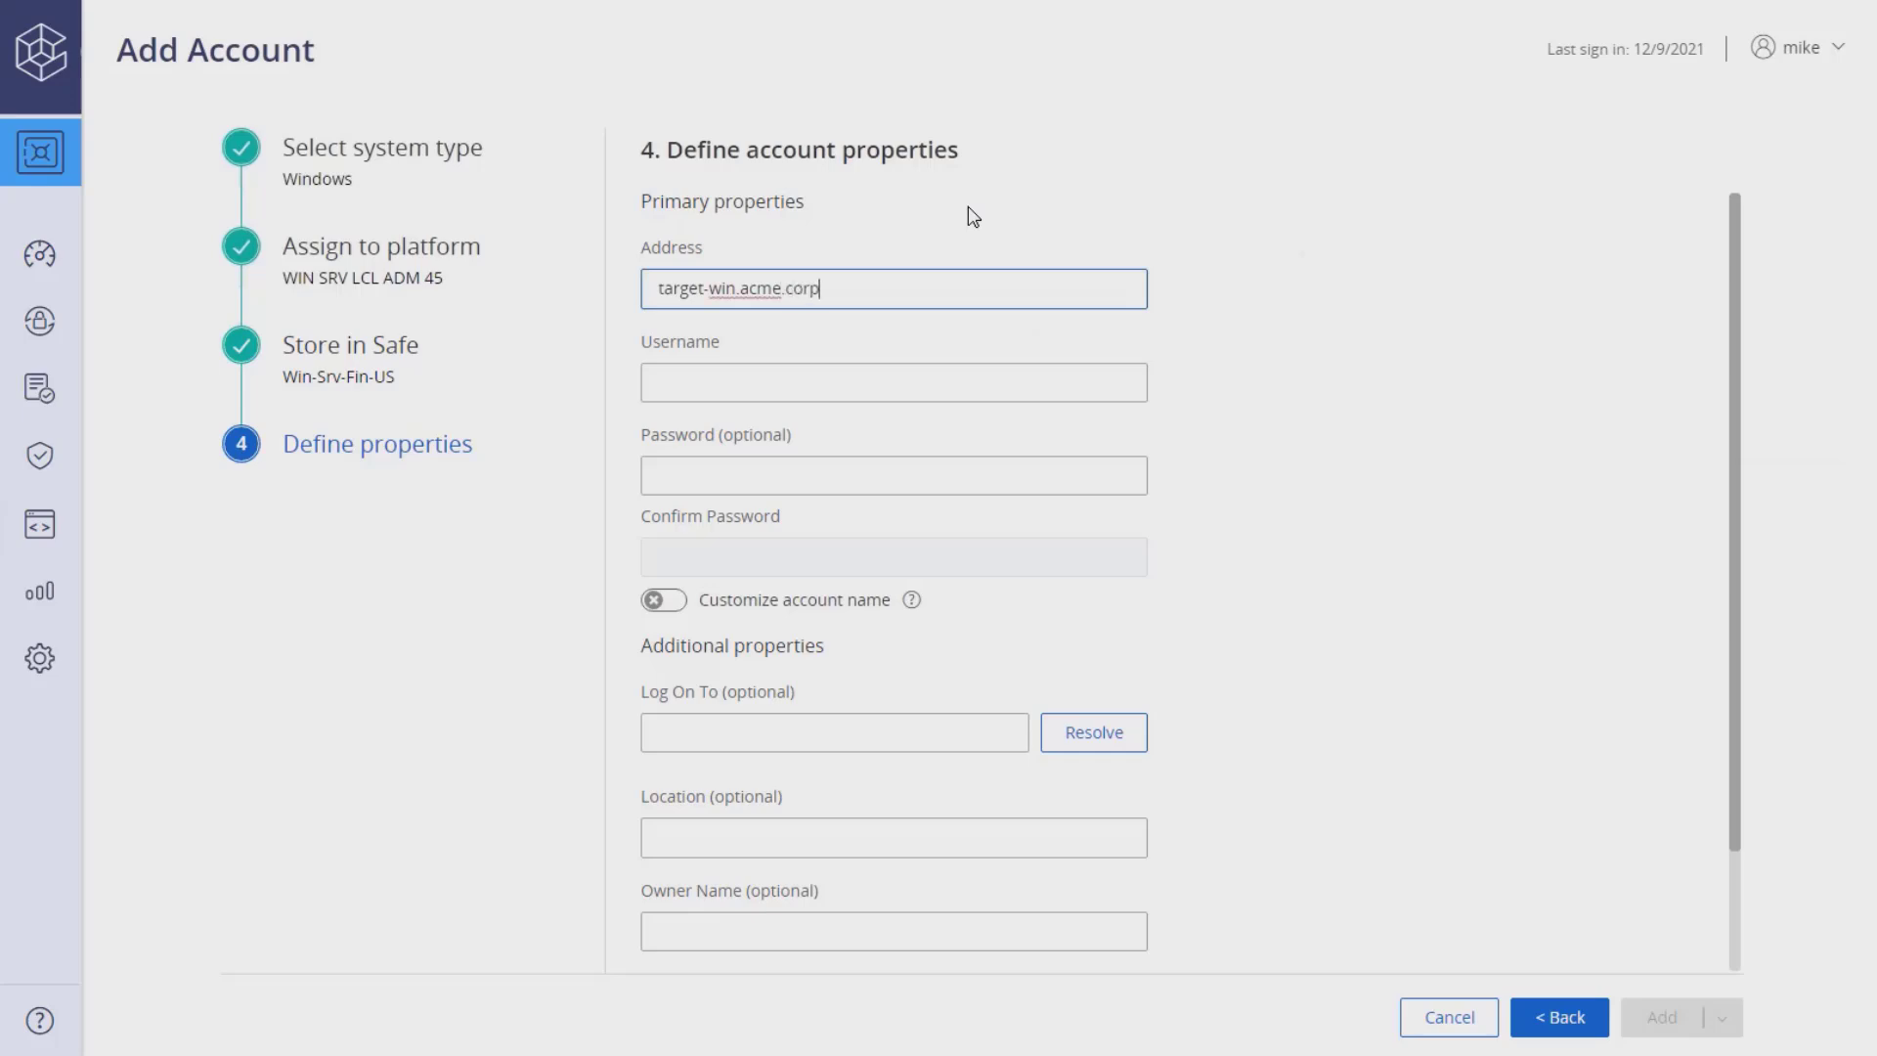
text(a)
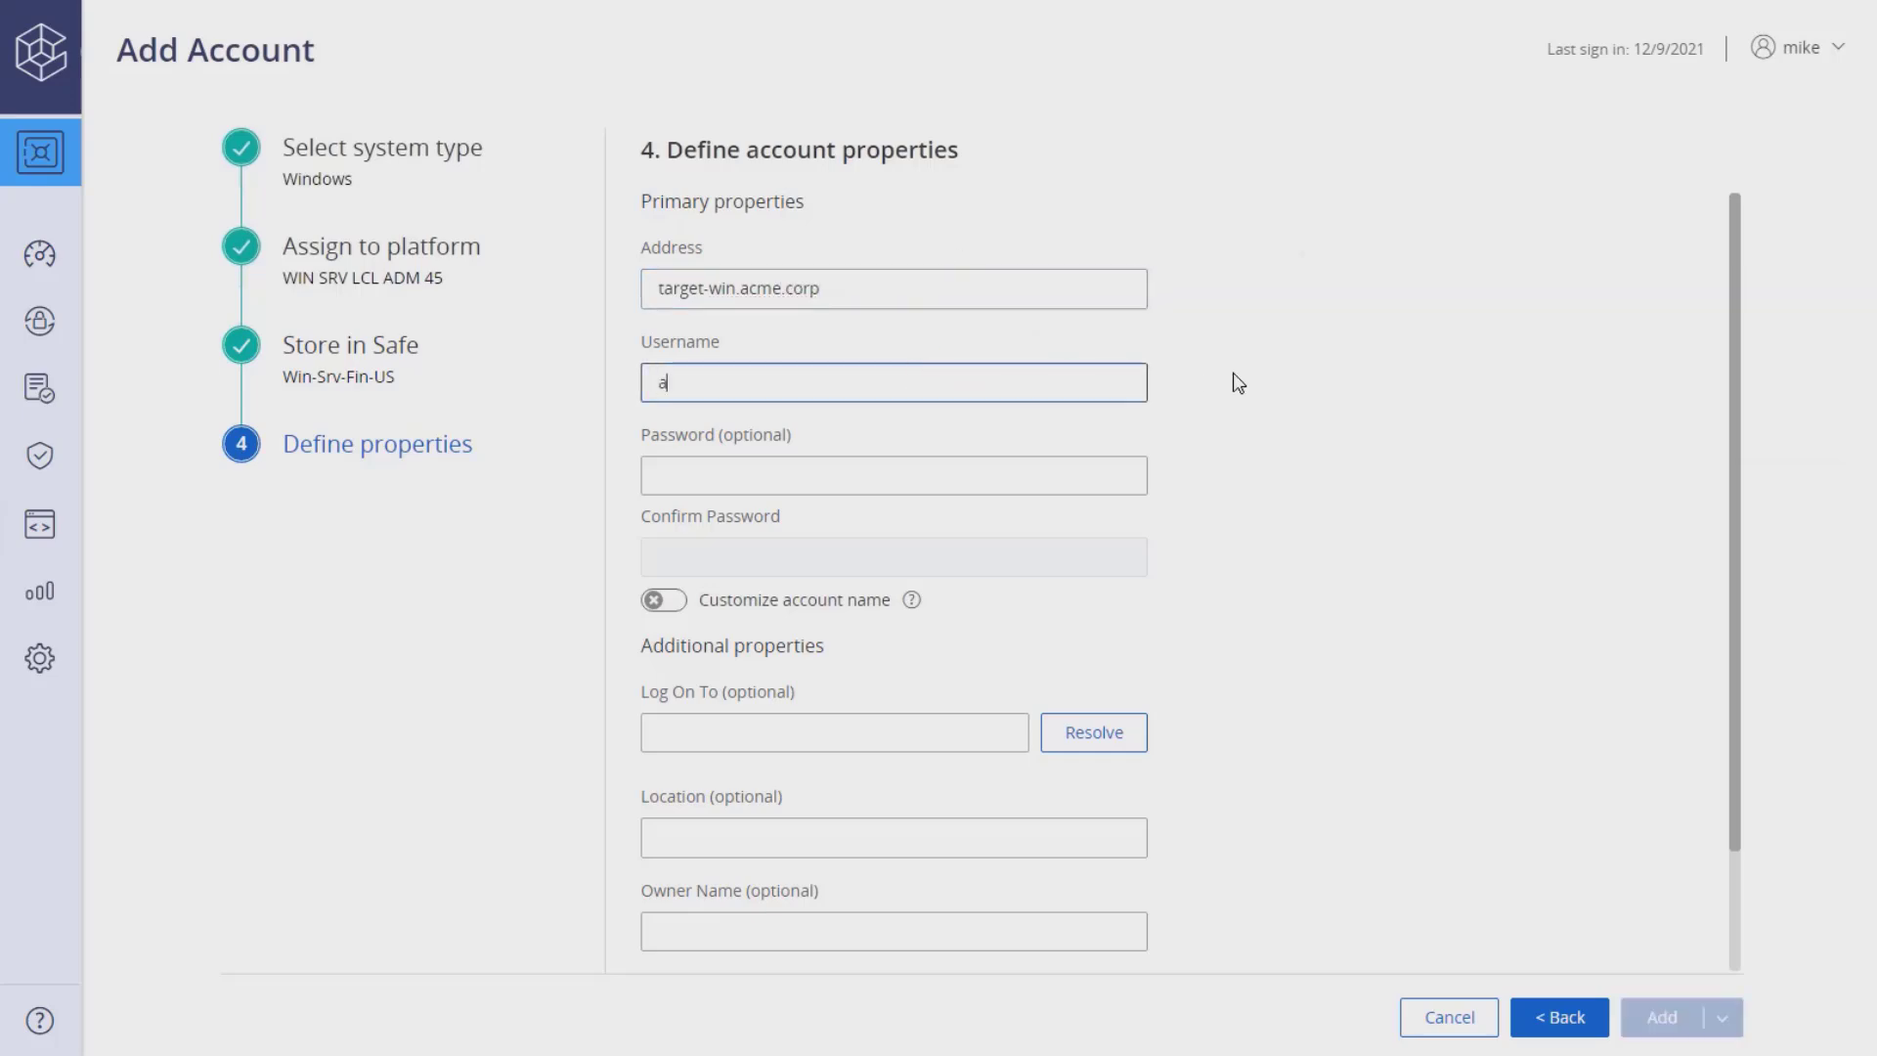
text(dministrator)
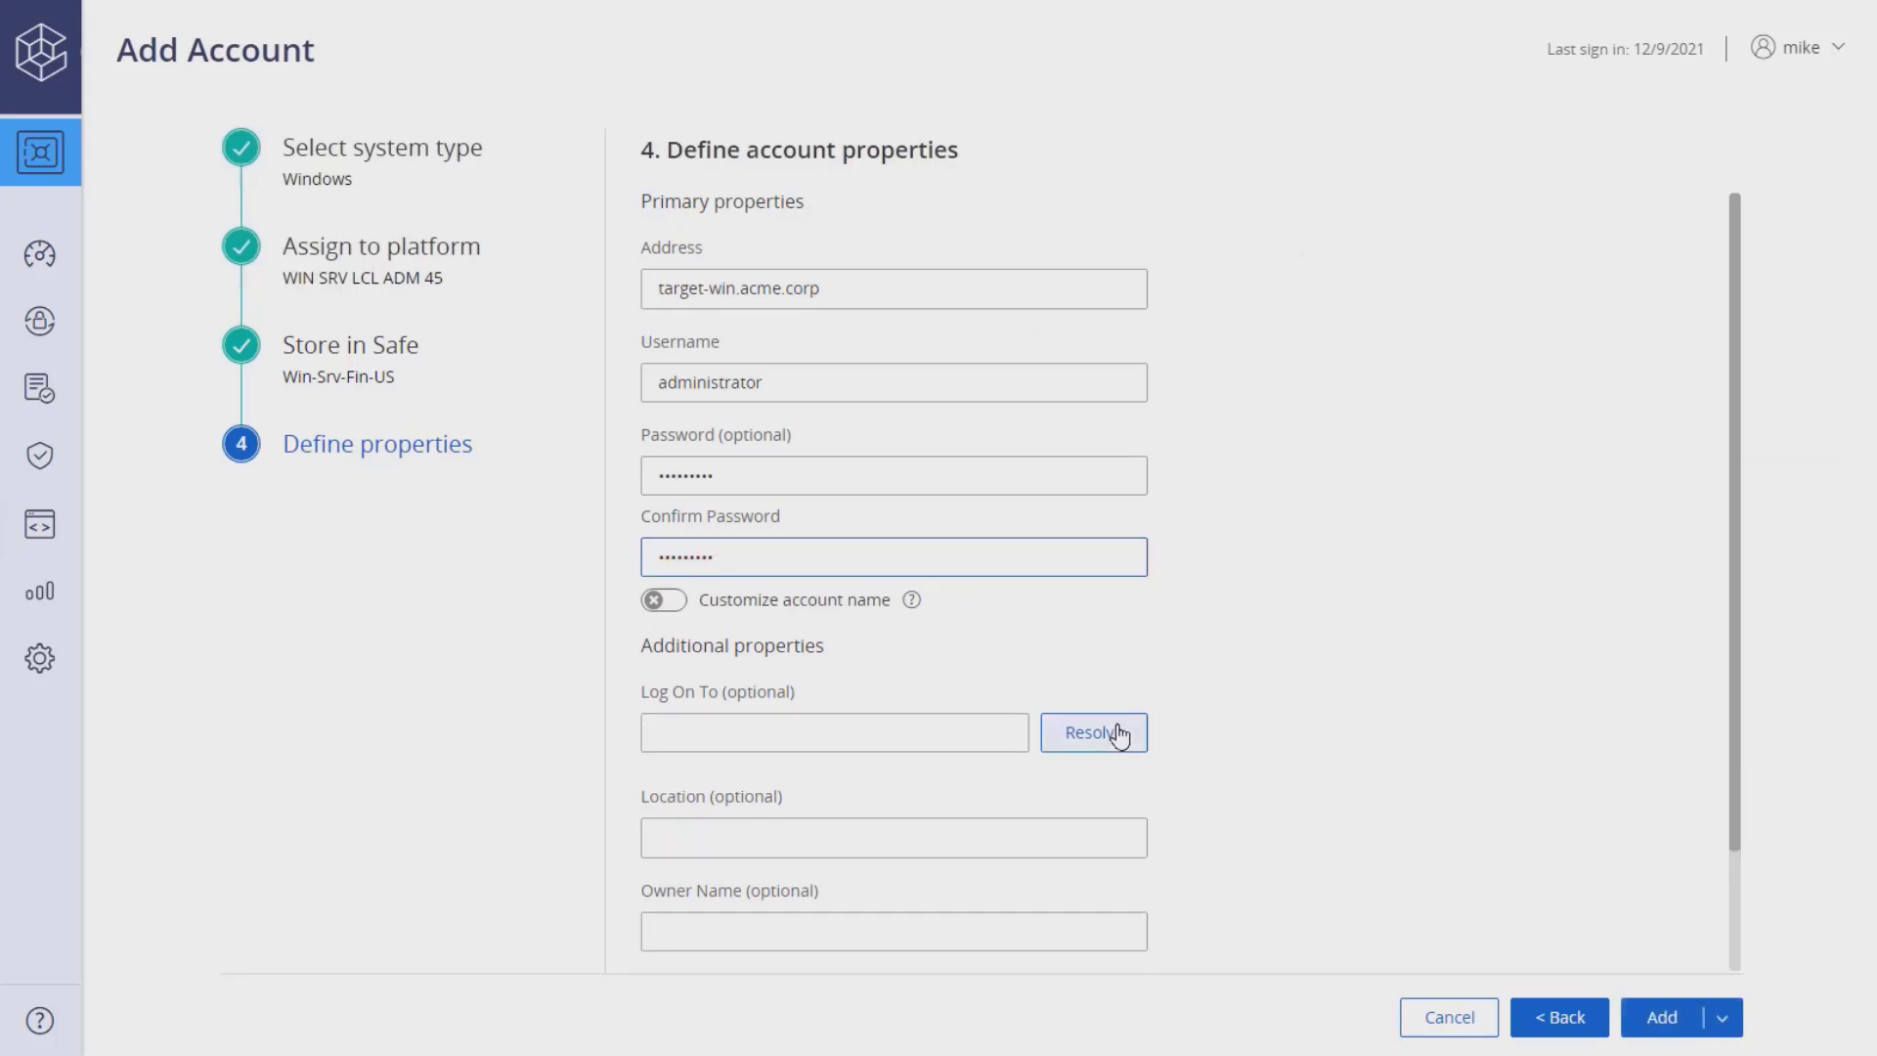
Resolve the log-on machine to TARGET-WIN and add the account to the vault
click(1092, 732)
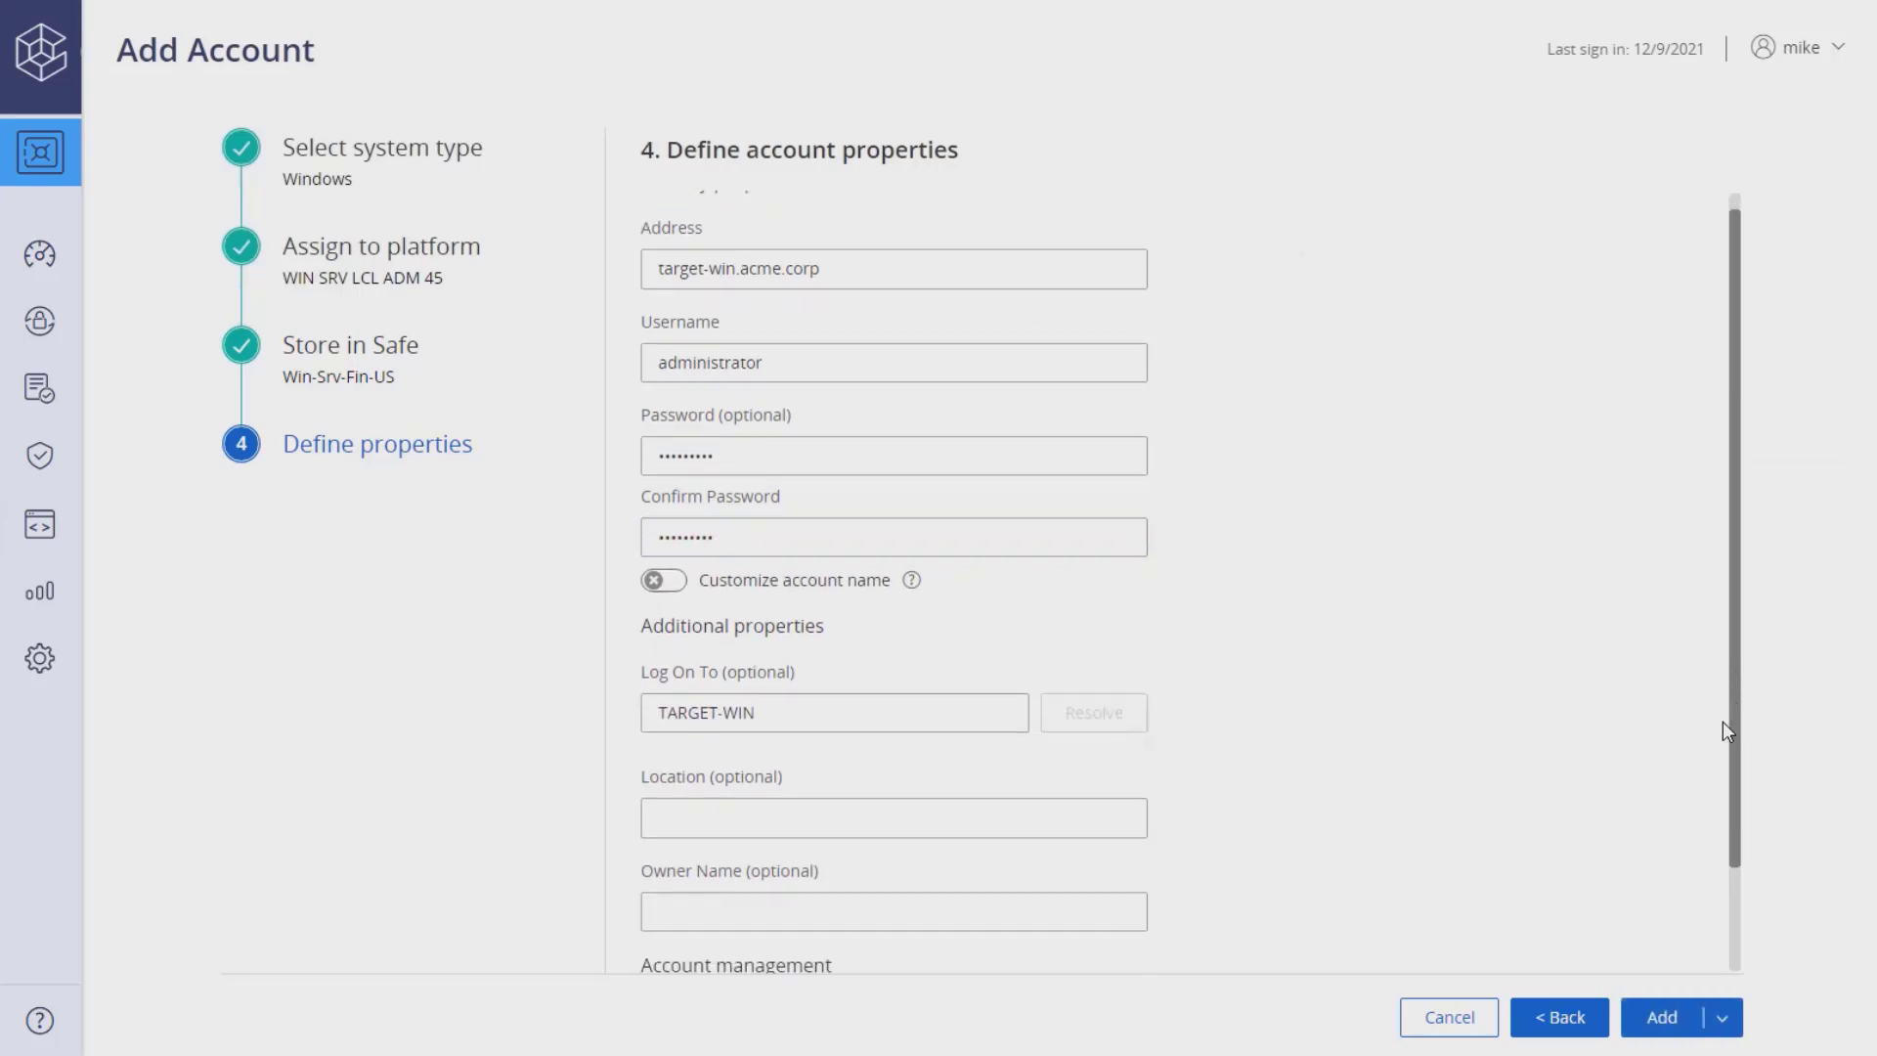
scroll(down, 3)
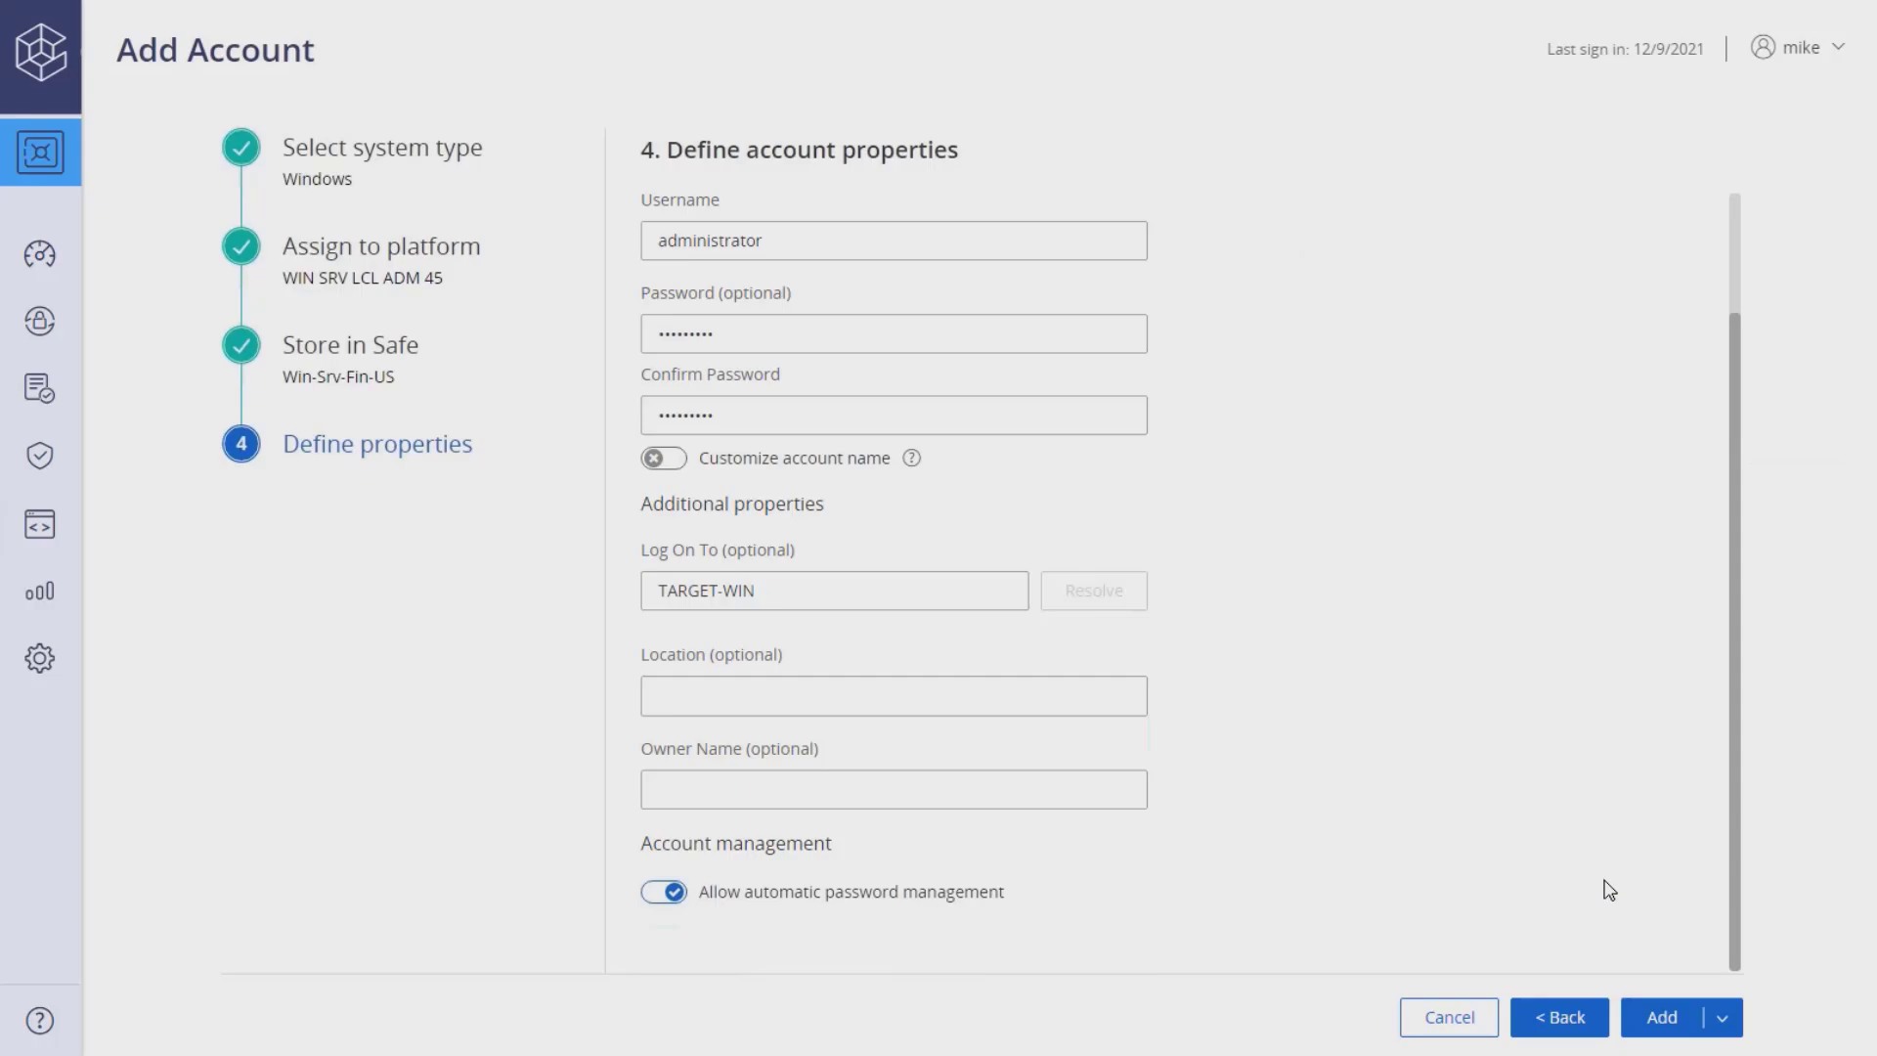
click(1662, 1017)
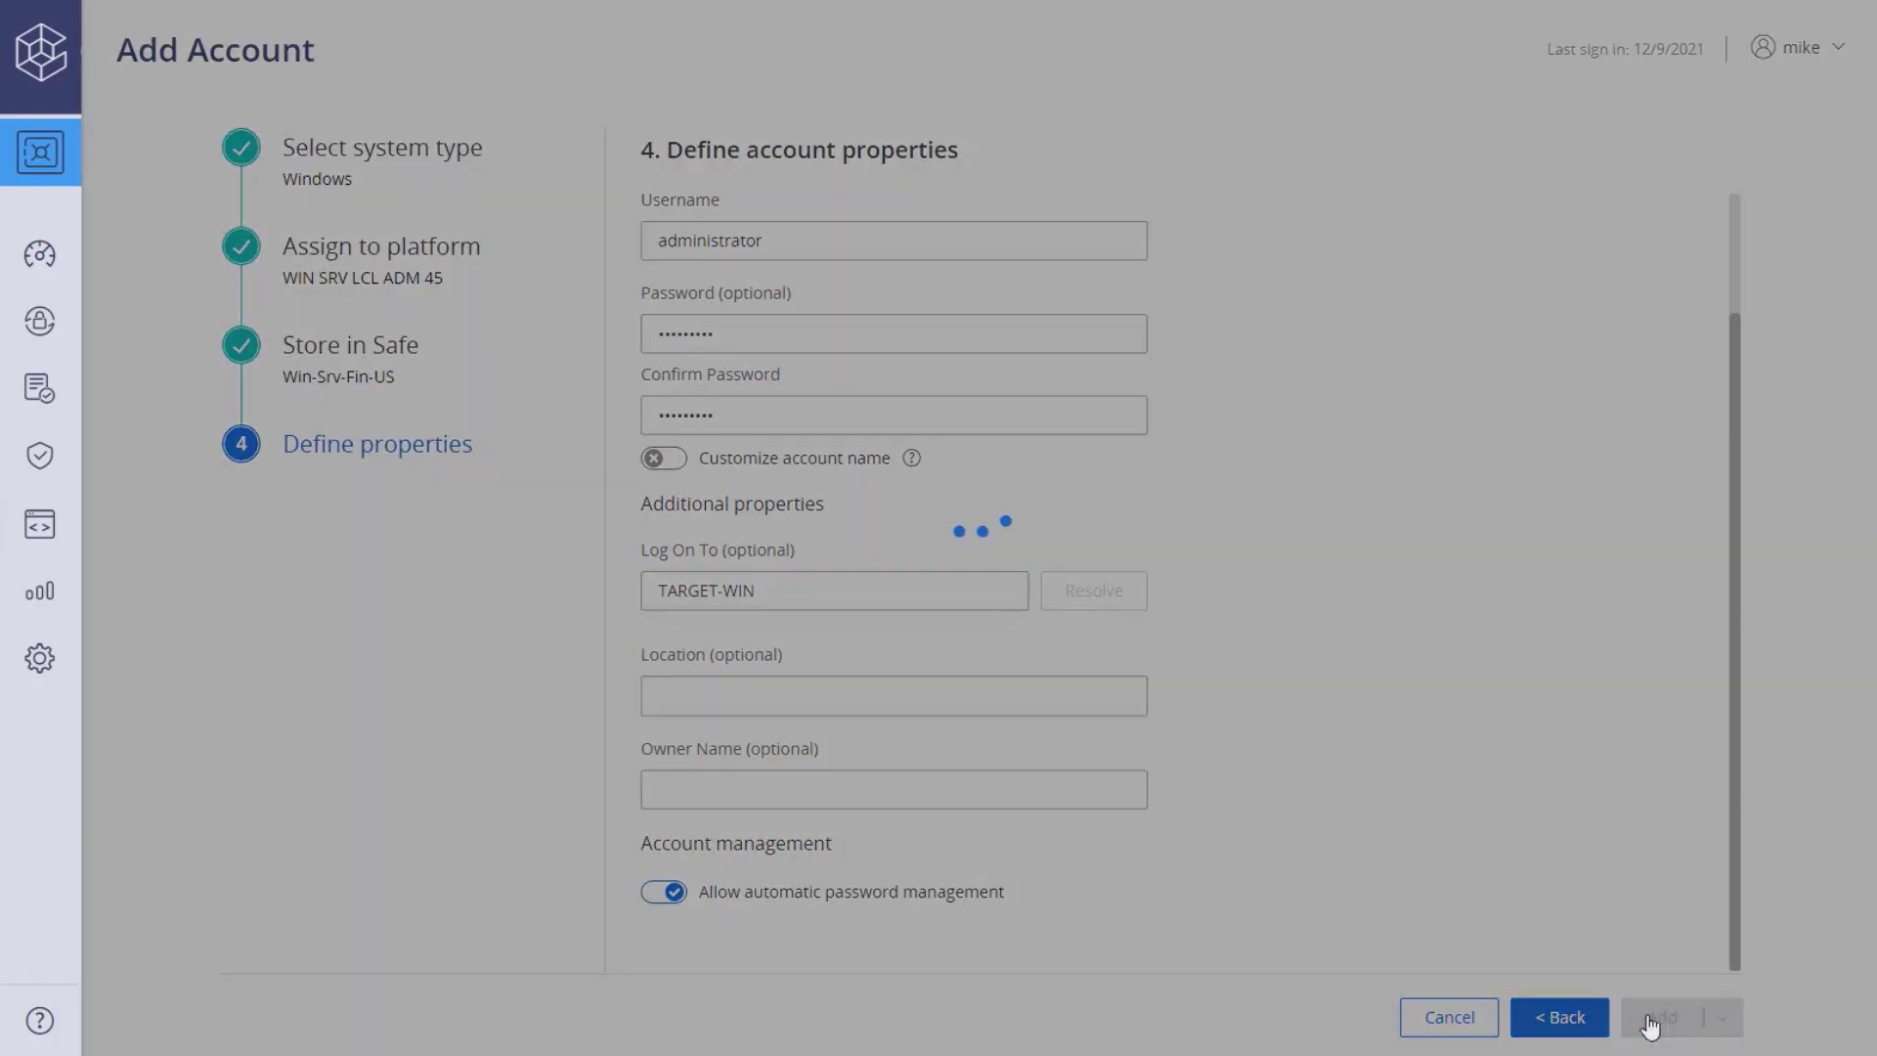
click(1660, 1017)
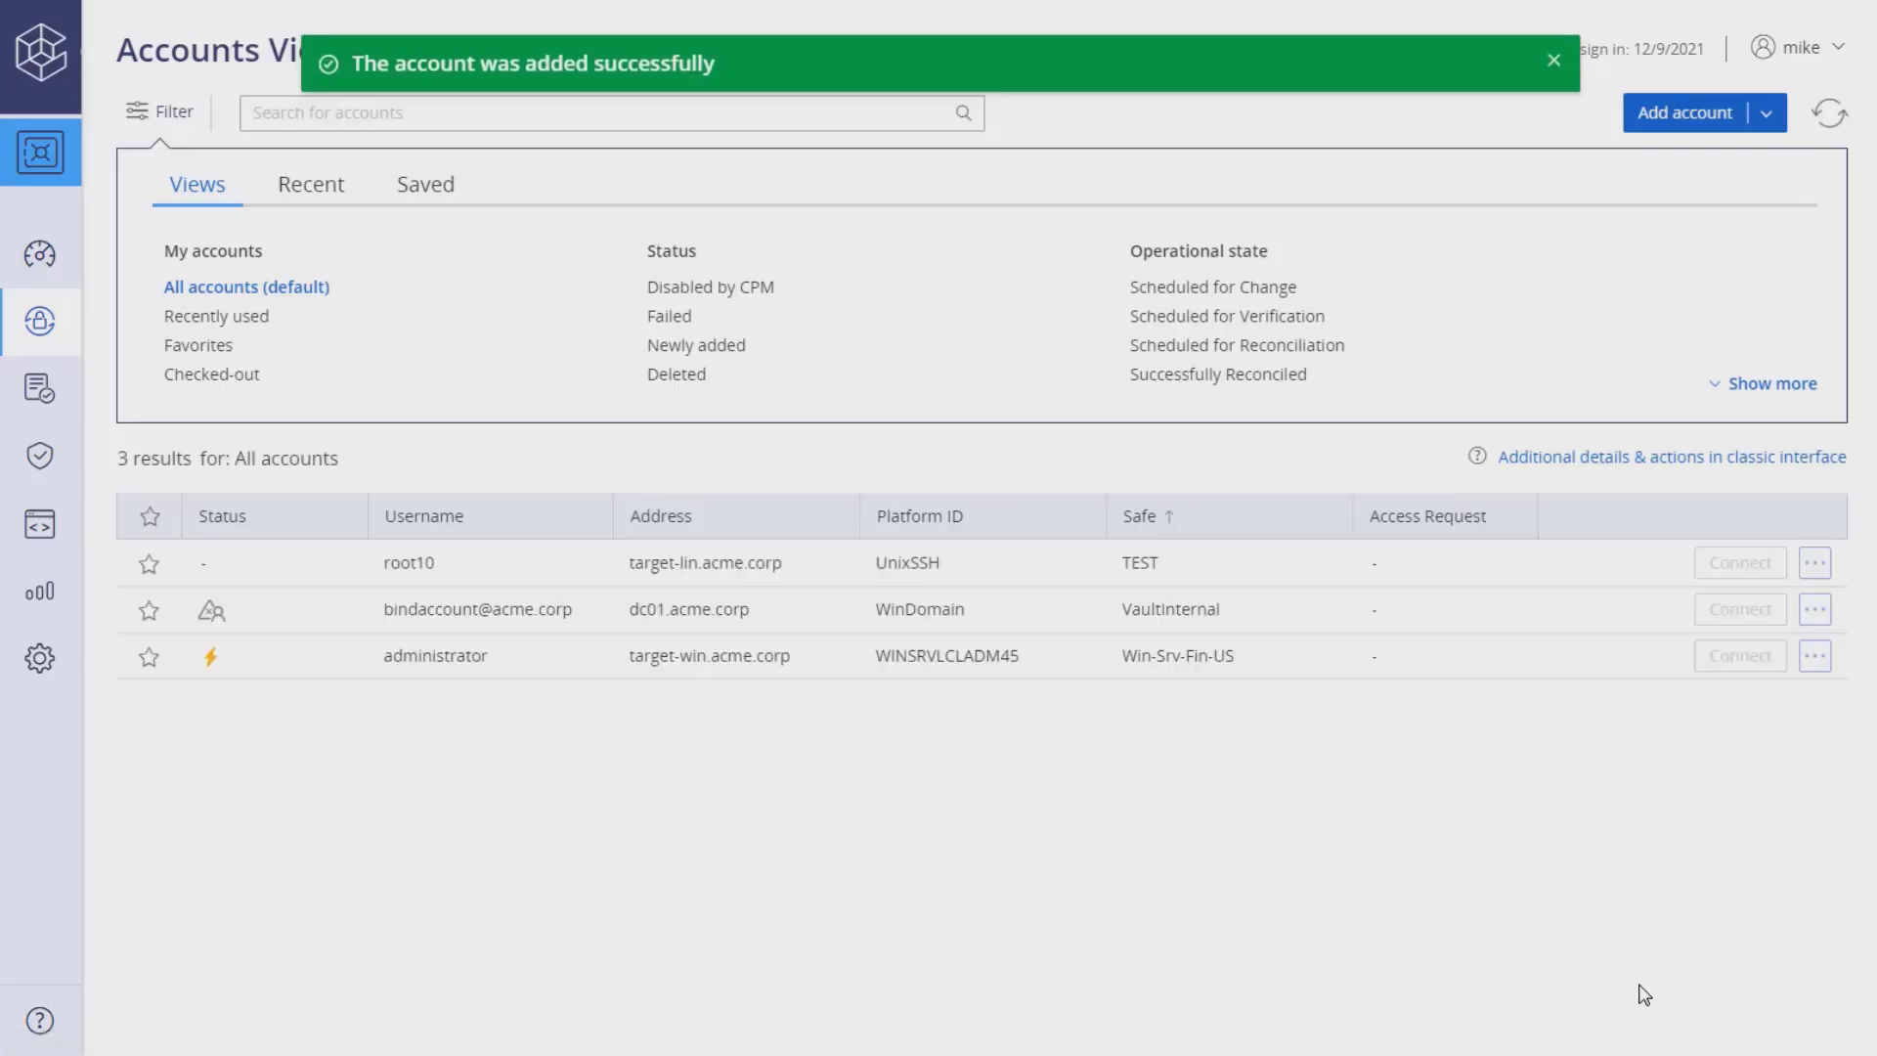
Request a CPM random password change on the administrator account, then close its details
click(434, 655)
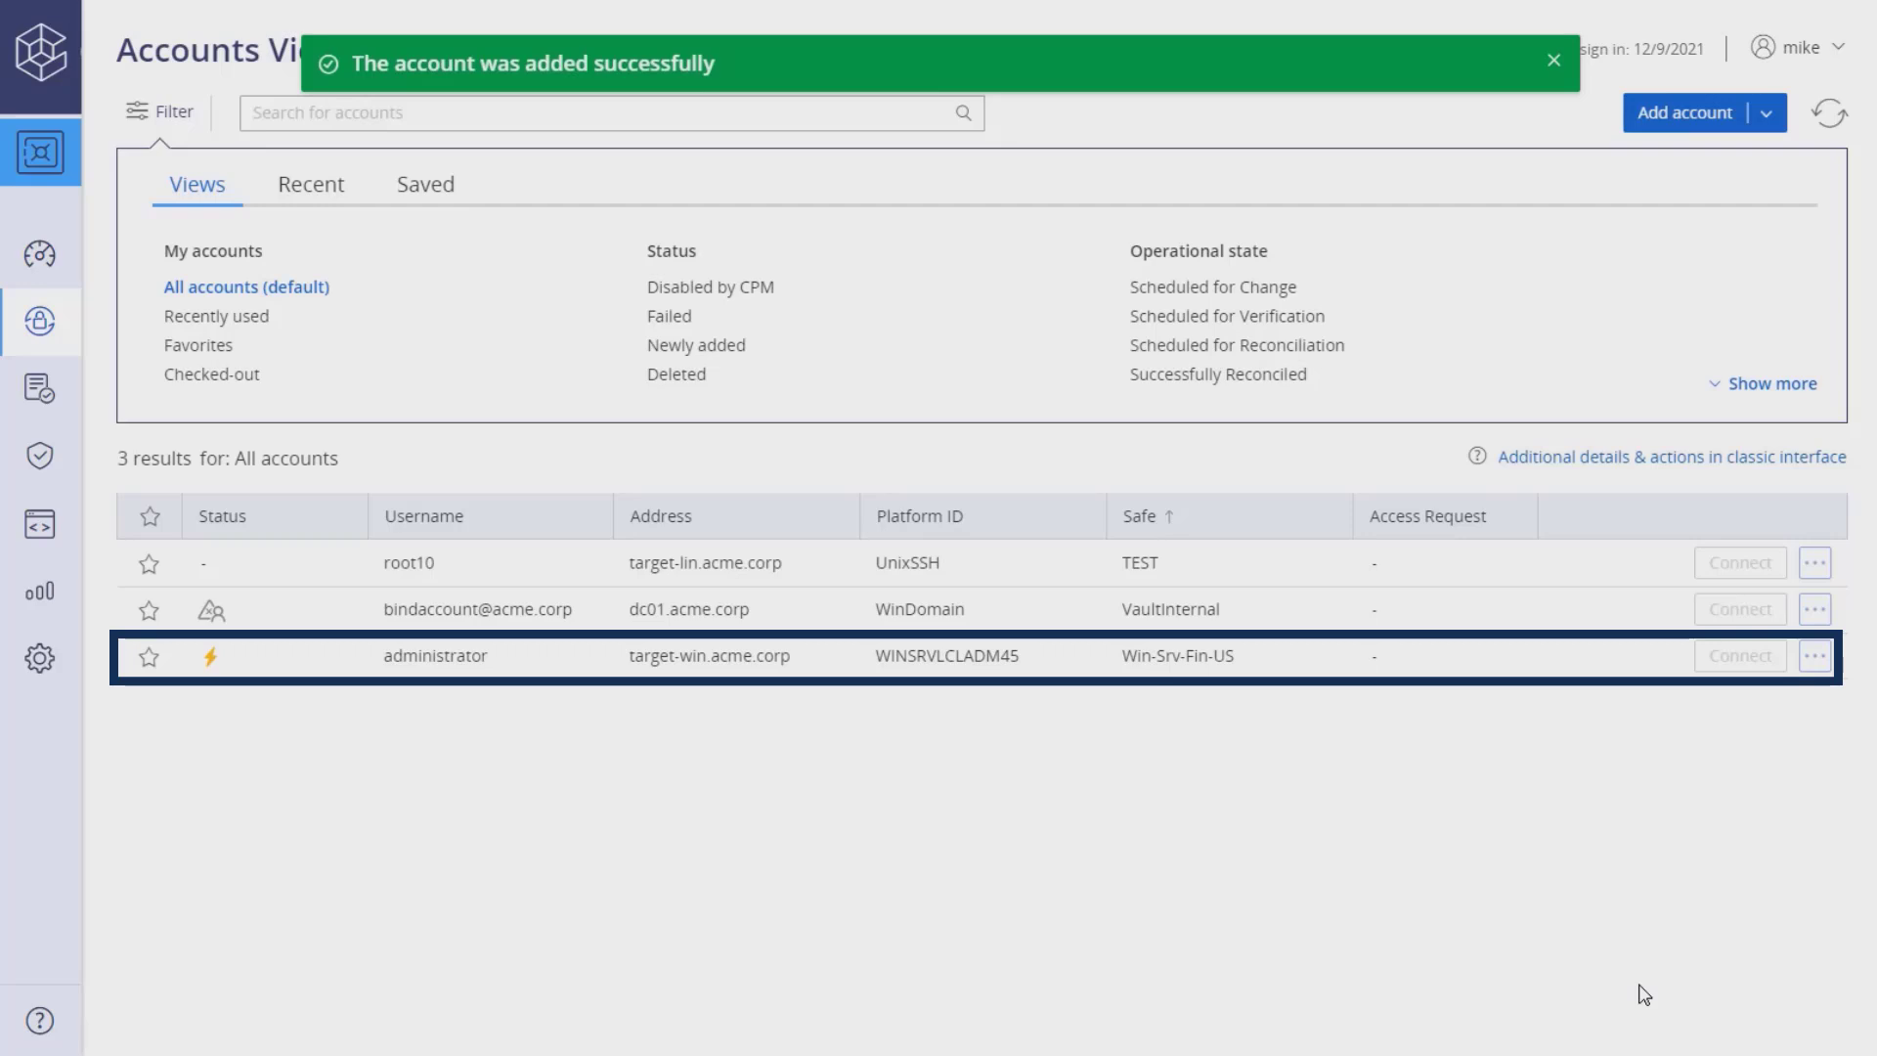
click(1553, 60)
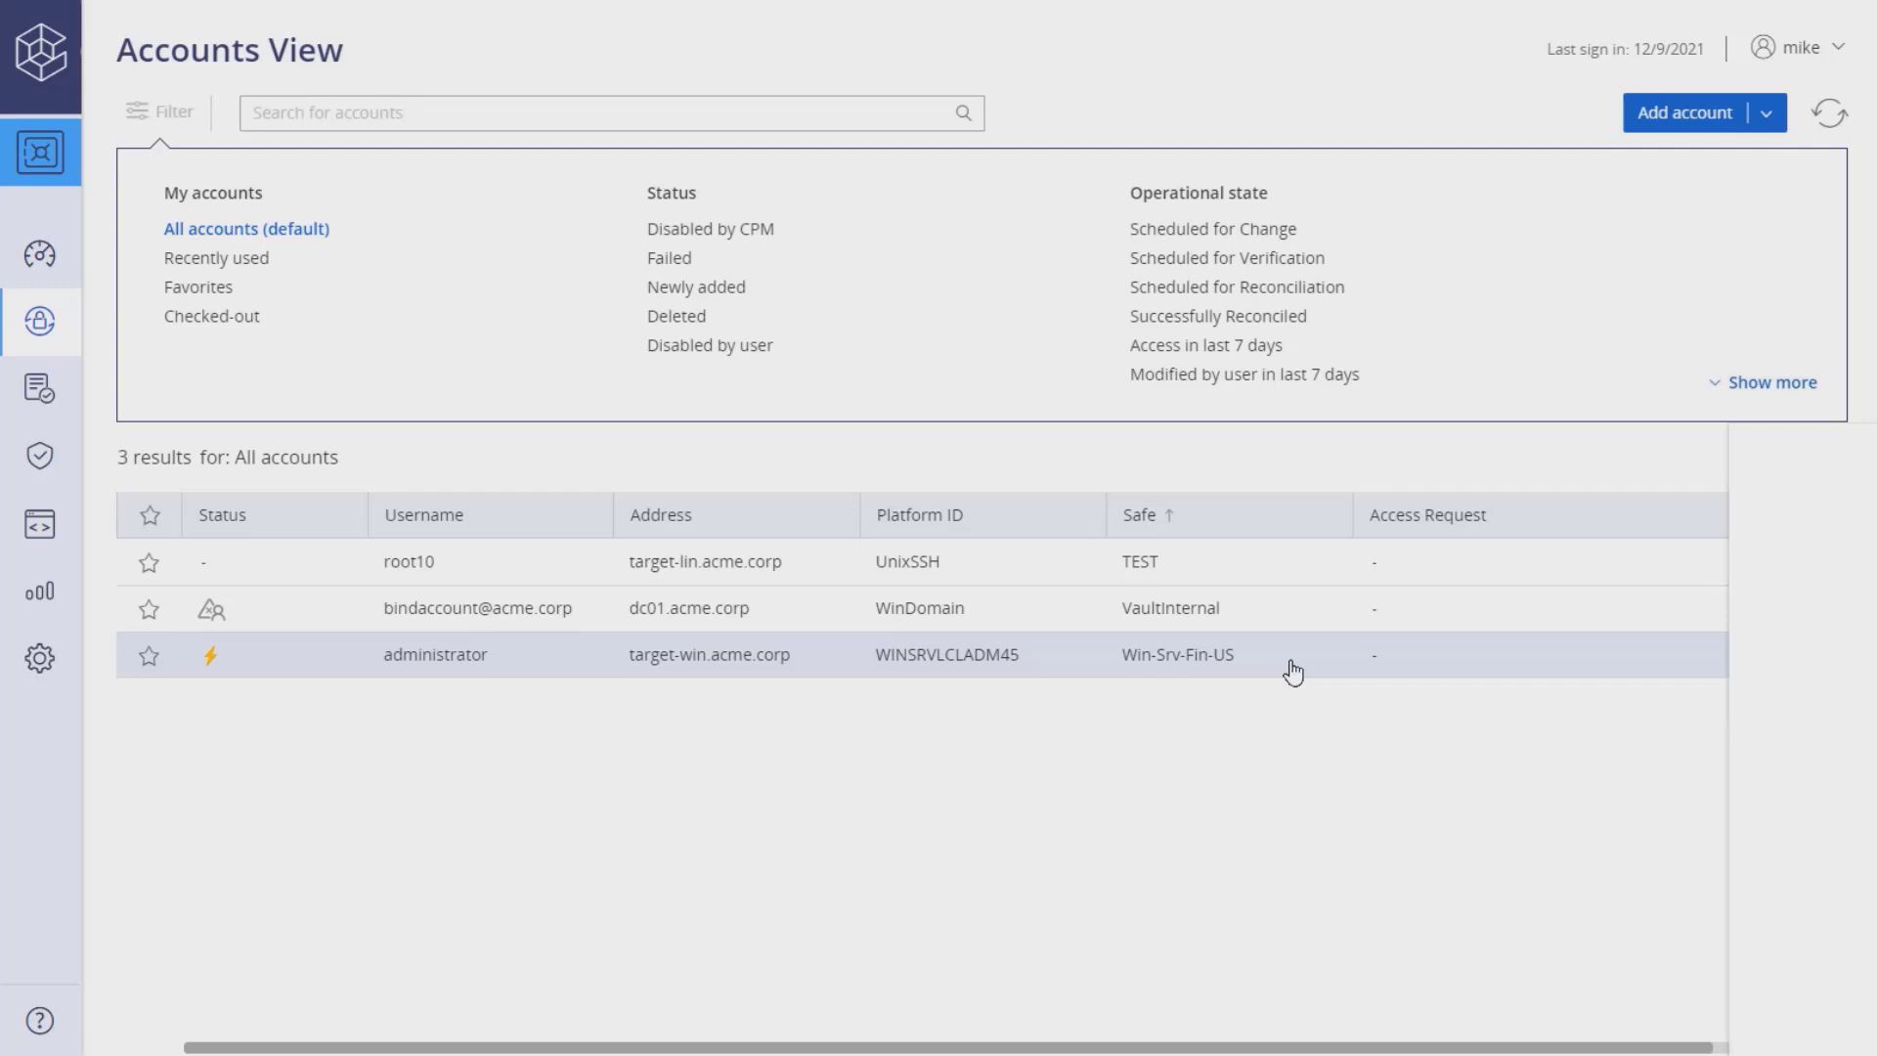
click(434, 654)
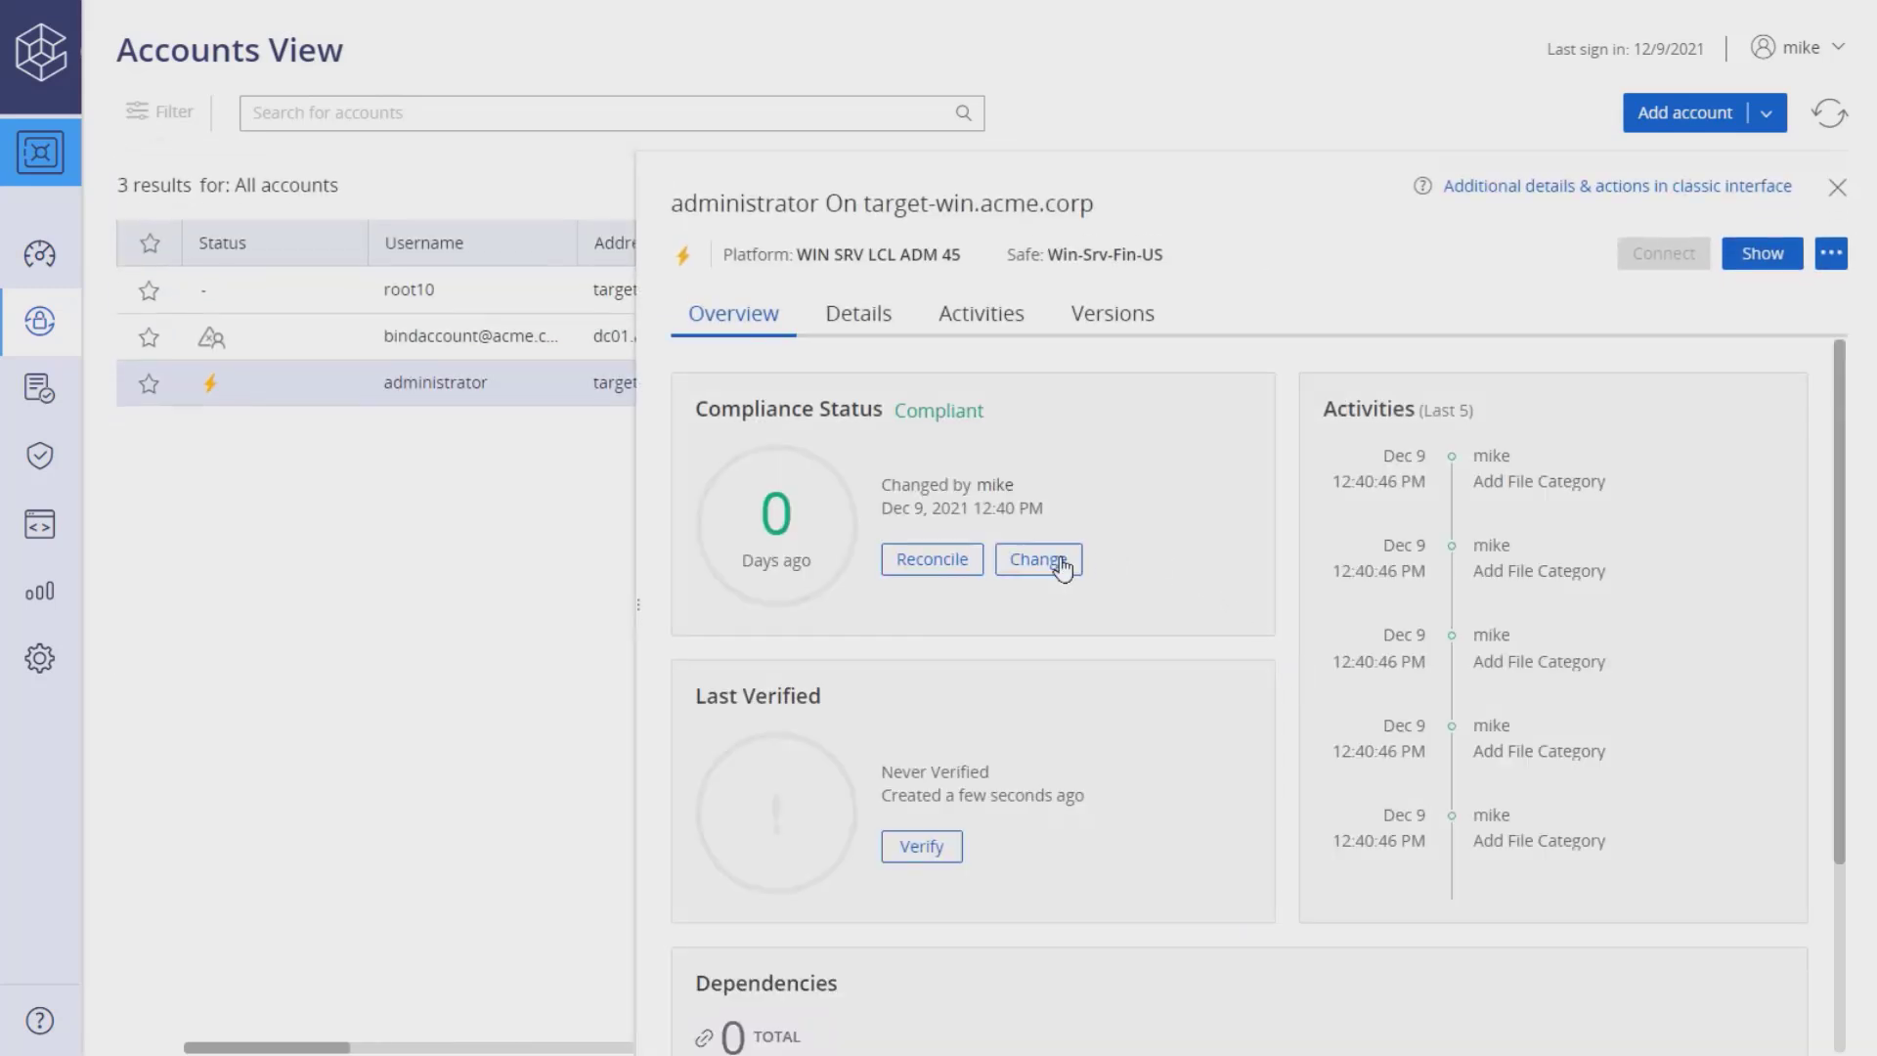
click(1036, 559)
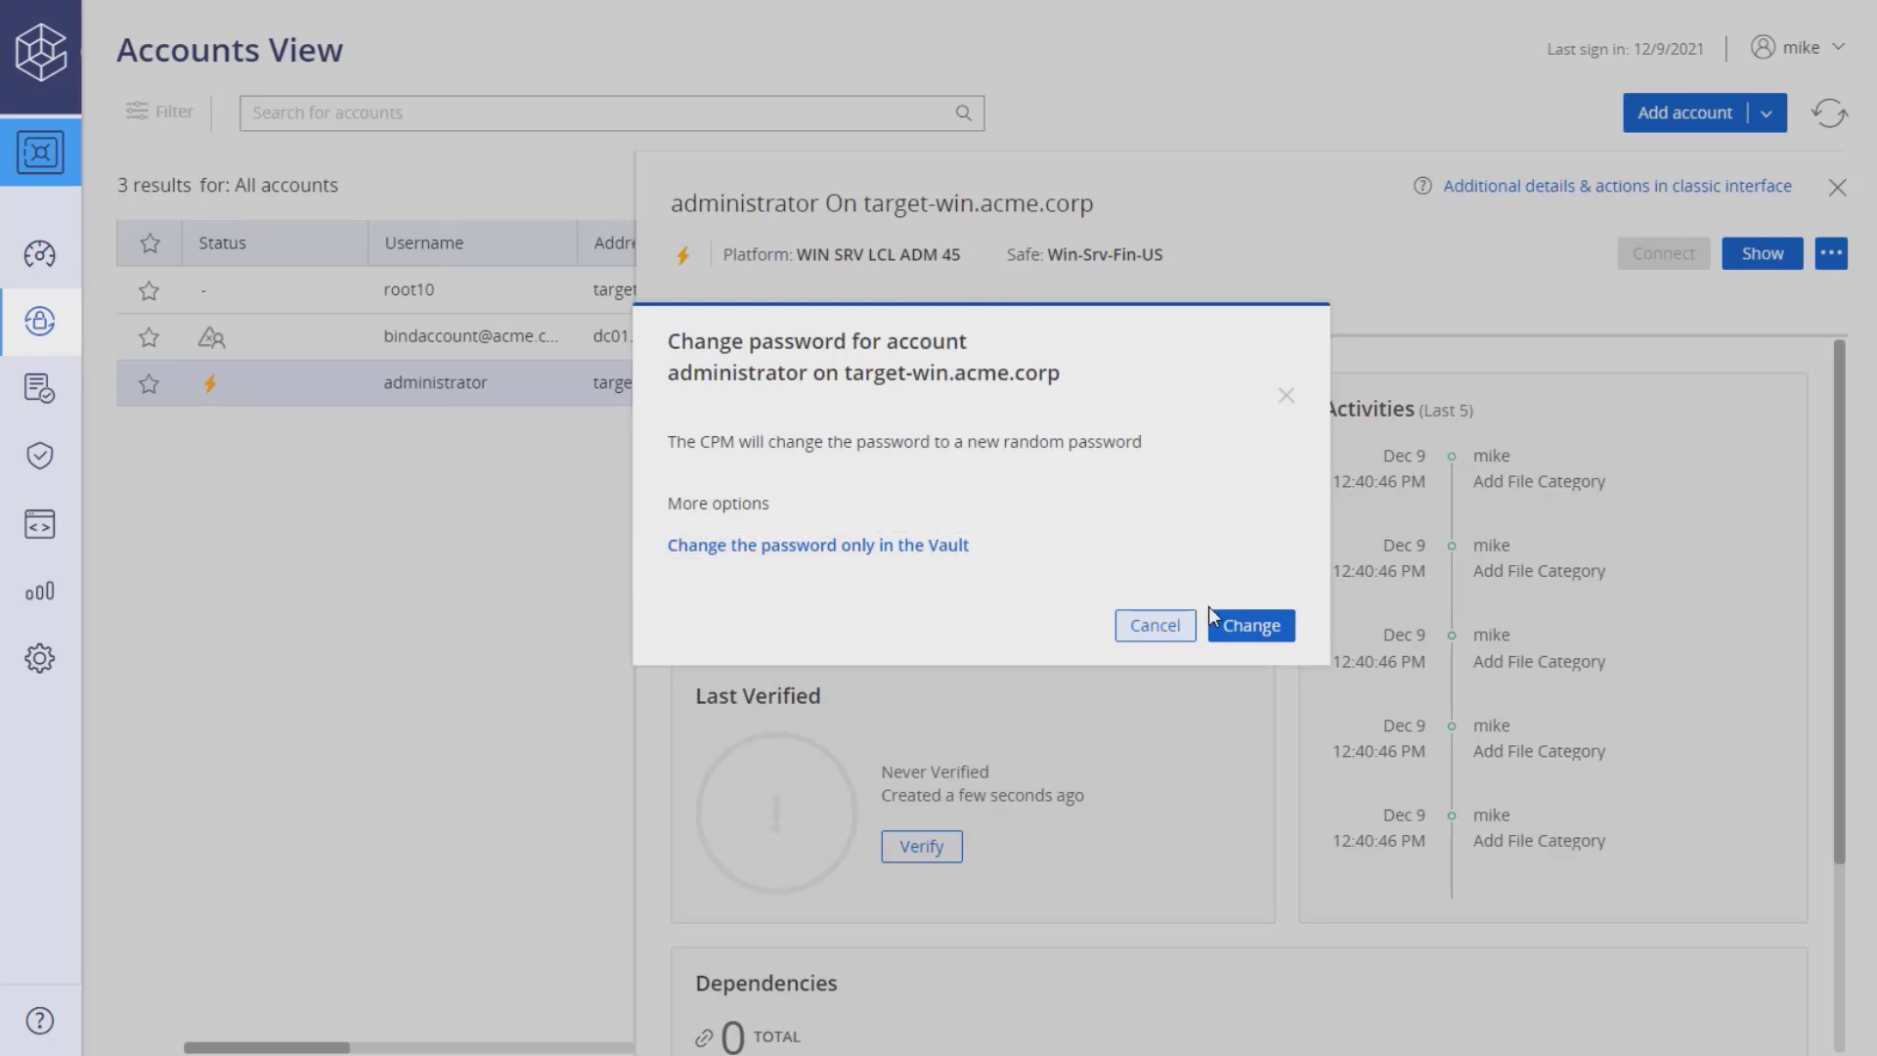
click(1249, 625)
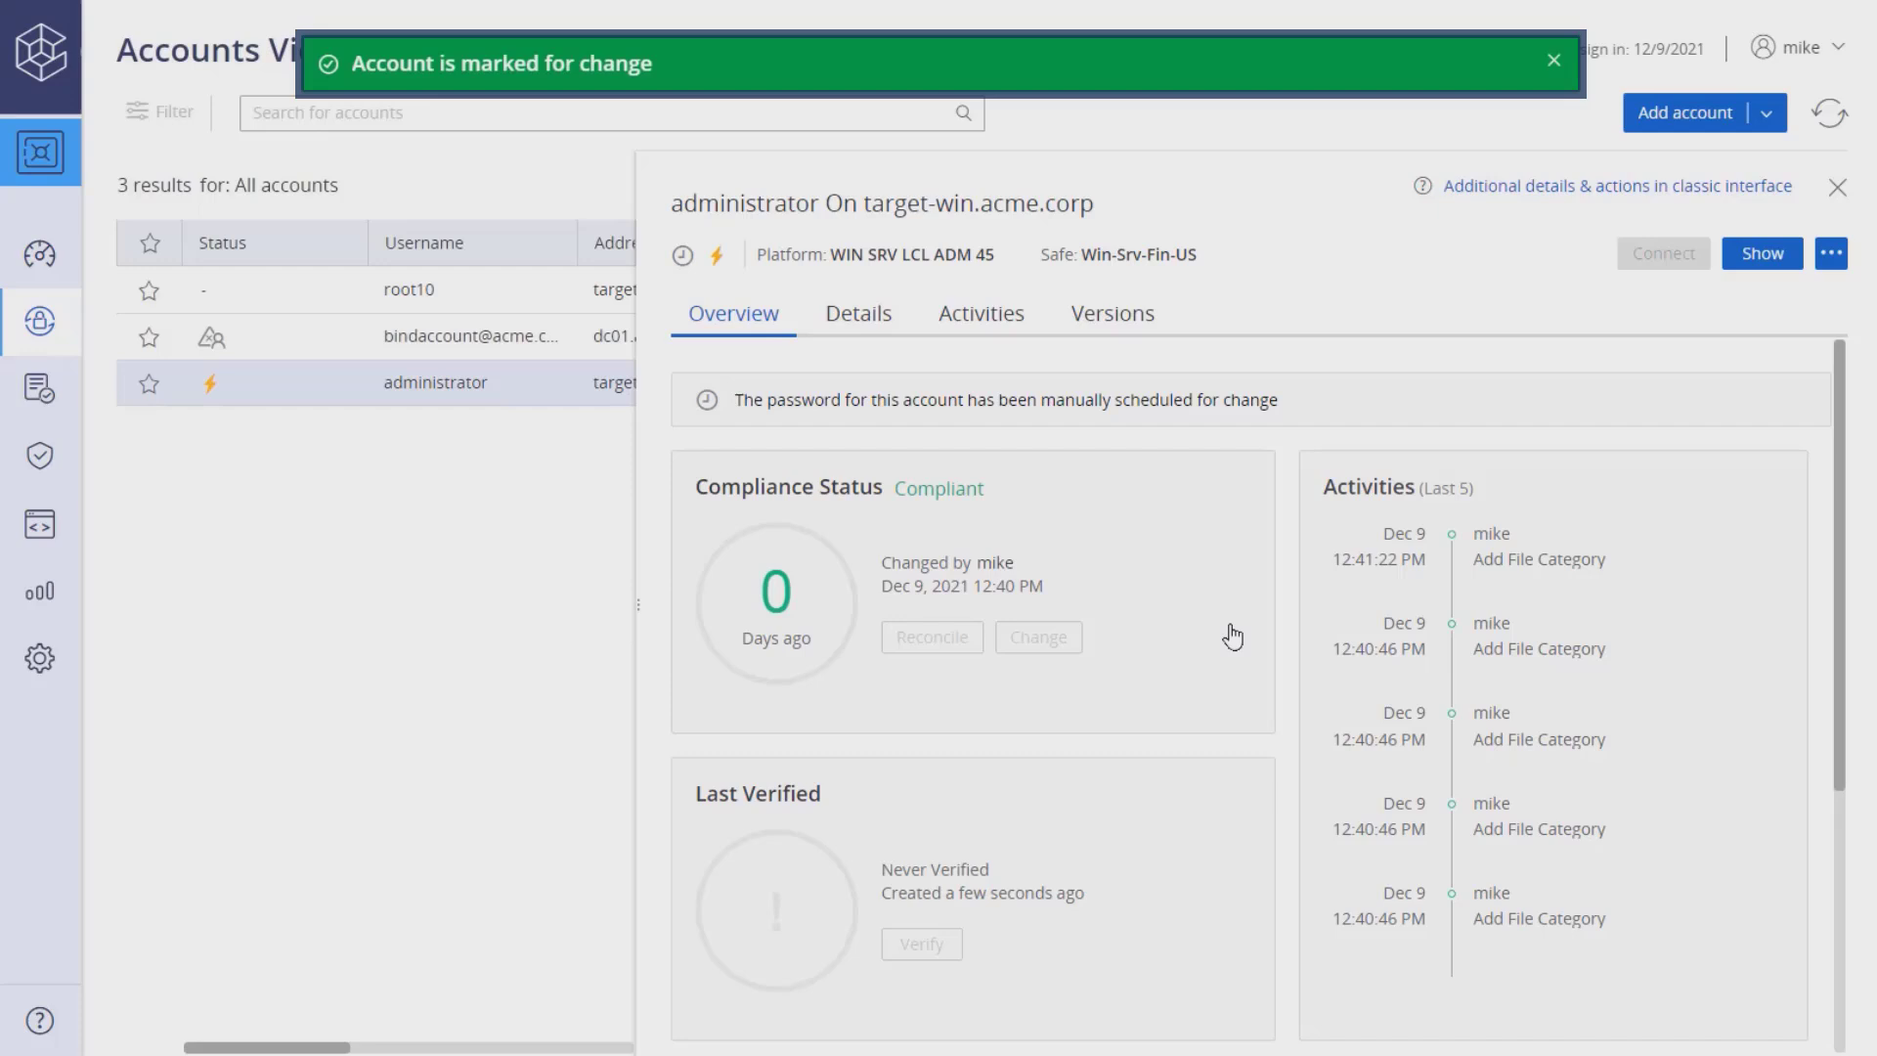
click(1553, 59)
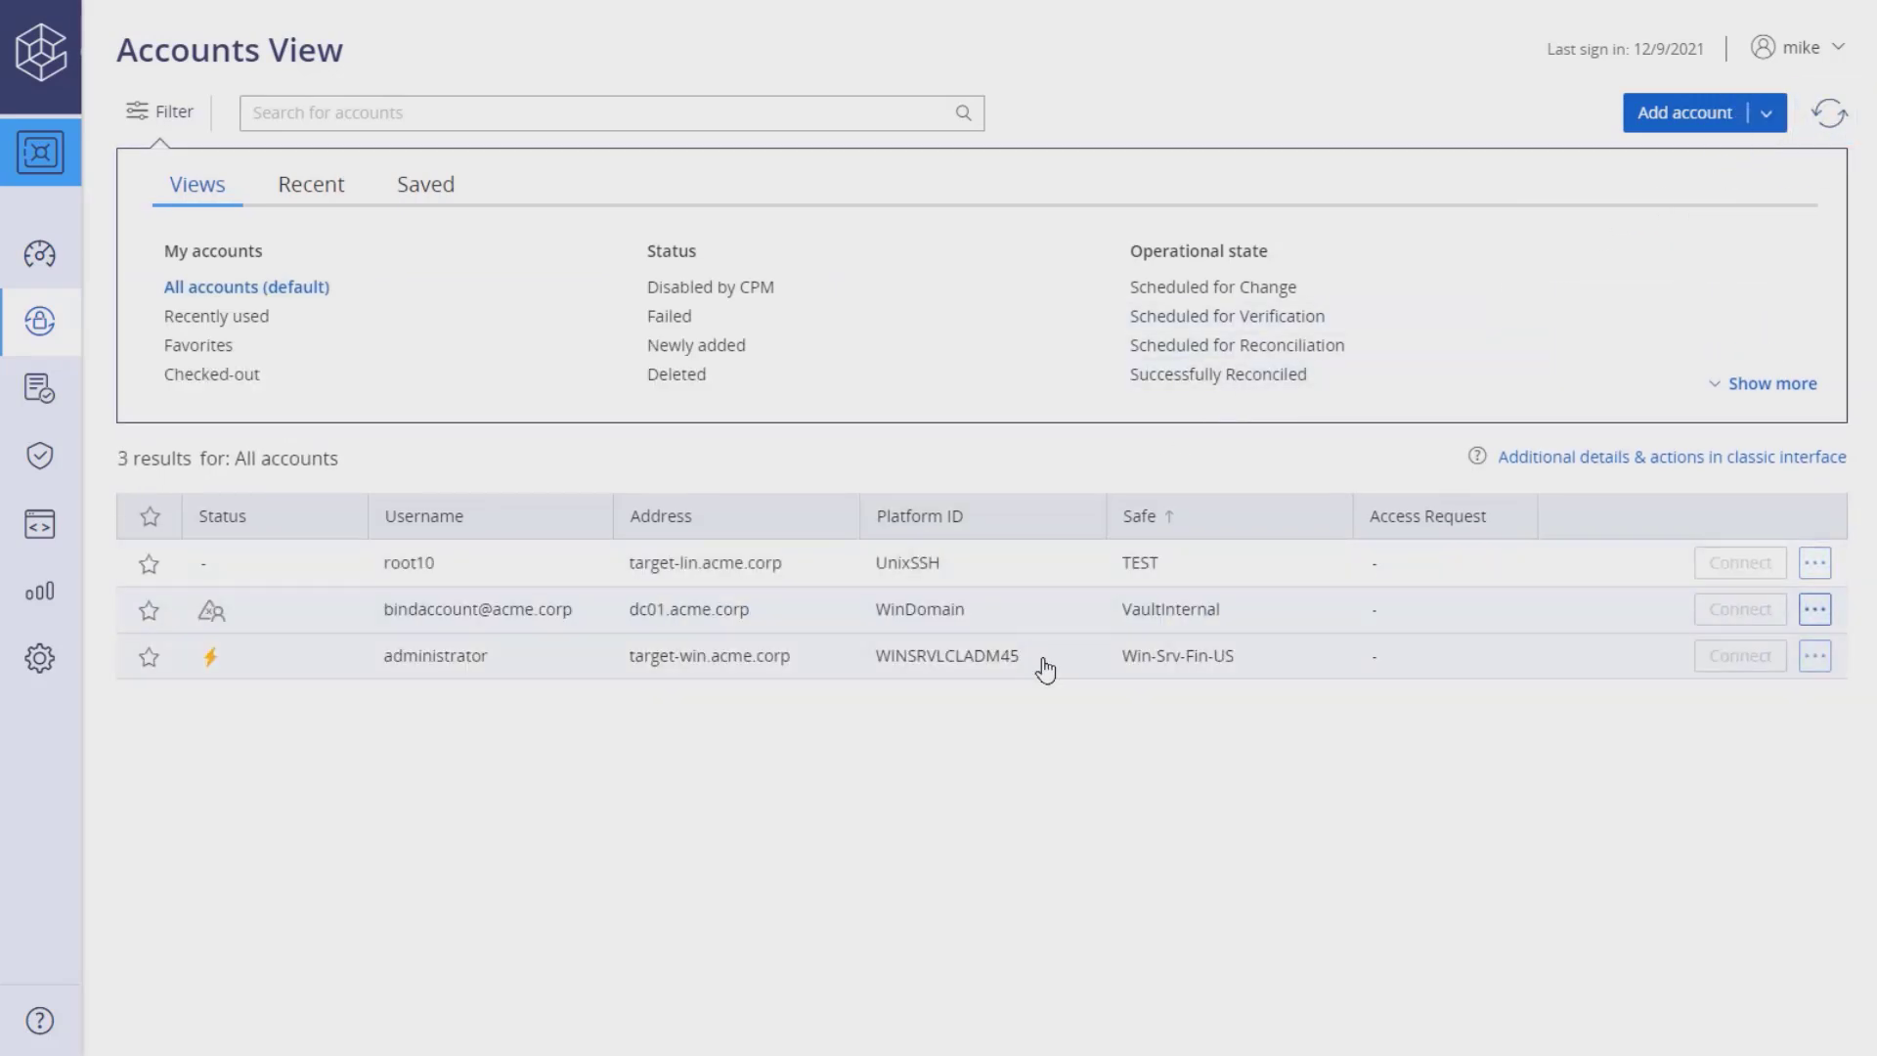
Reveal the administrator account's password with the reason 'show', then dismiss it
click(434, 656)
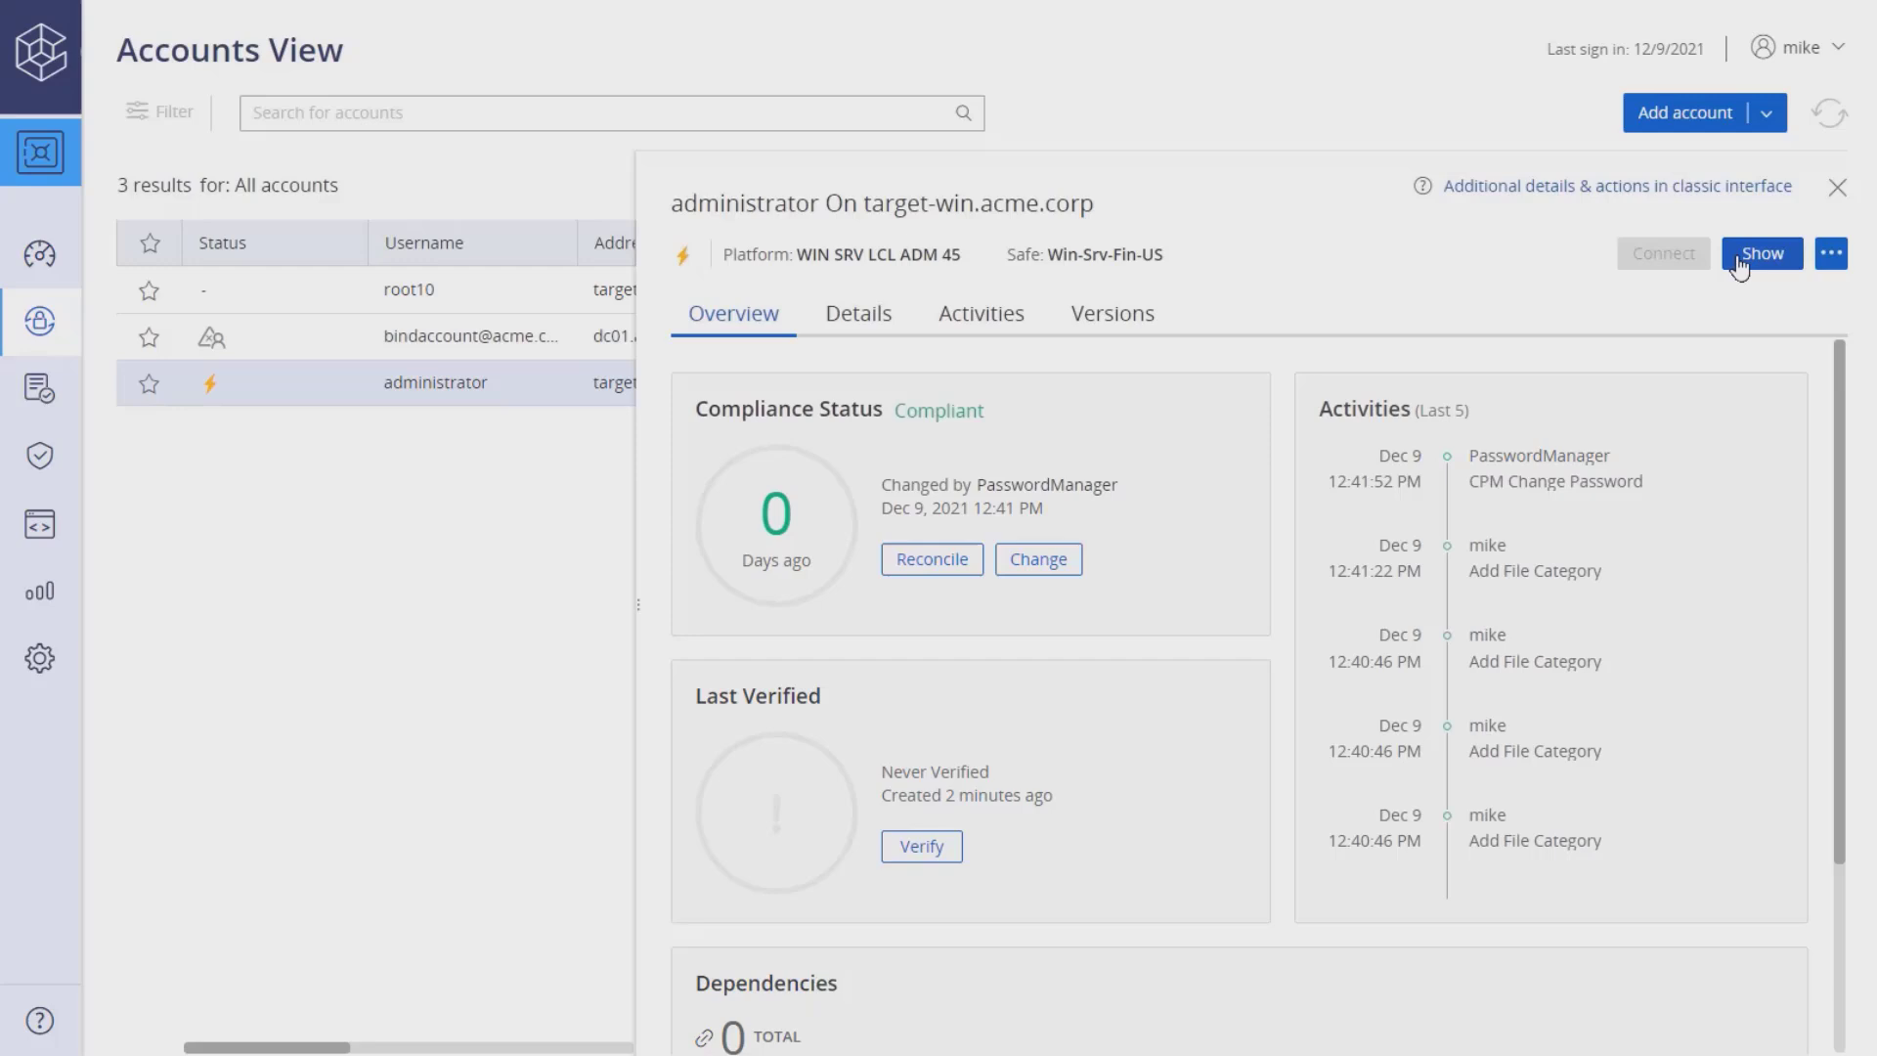
click(1760, 252)
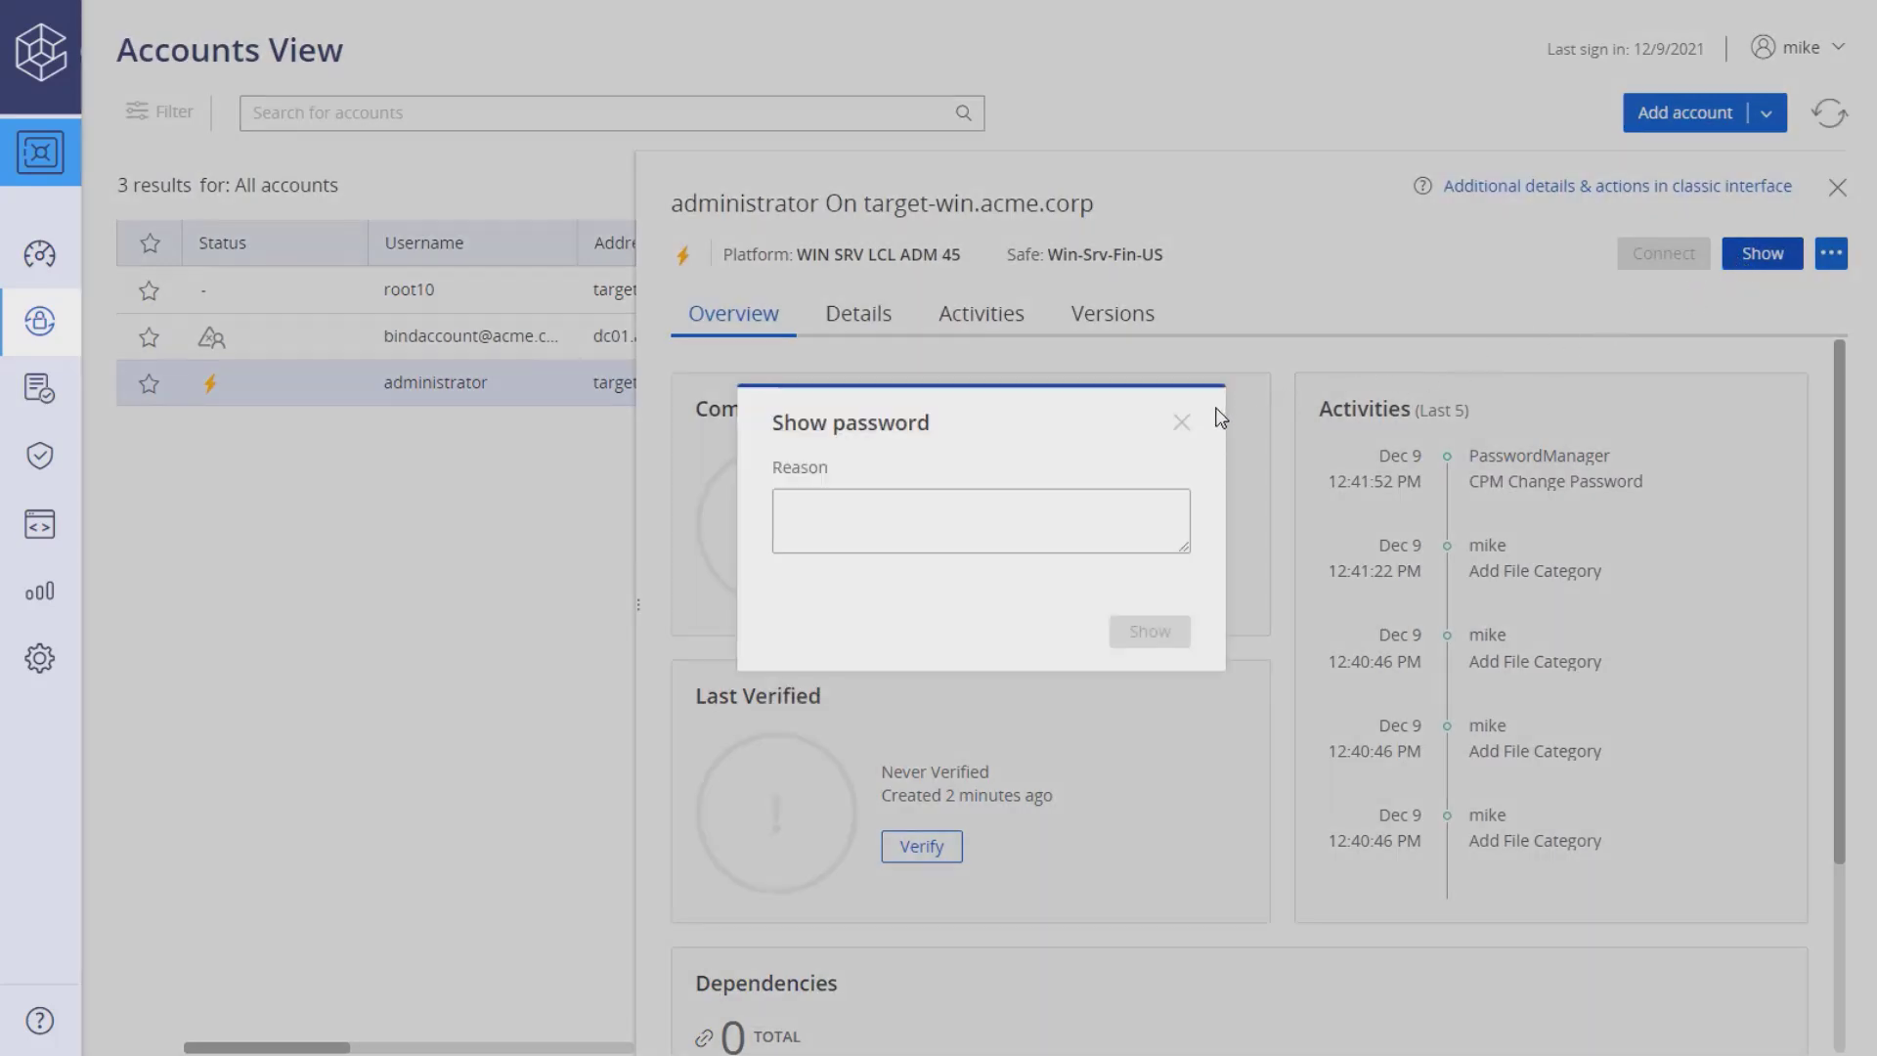
click(980, 519)
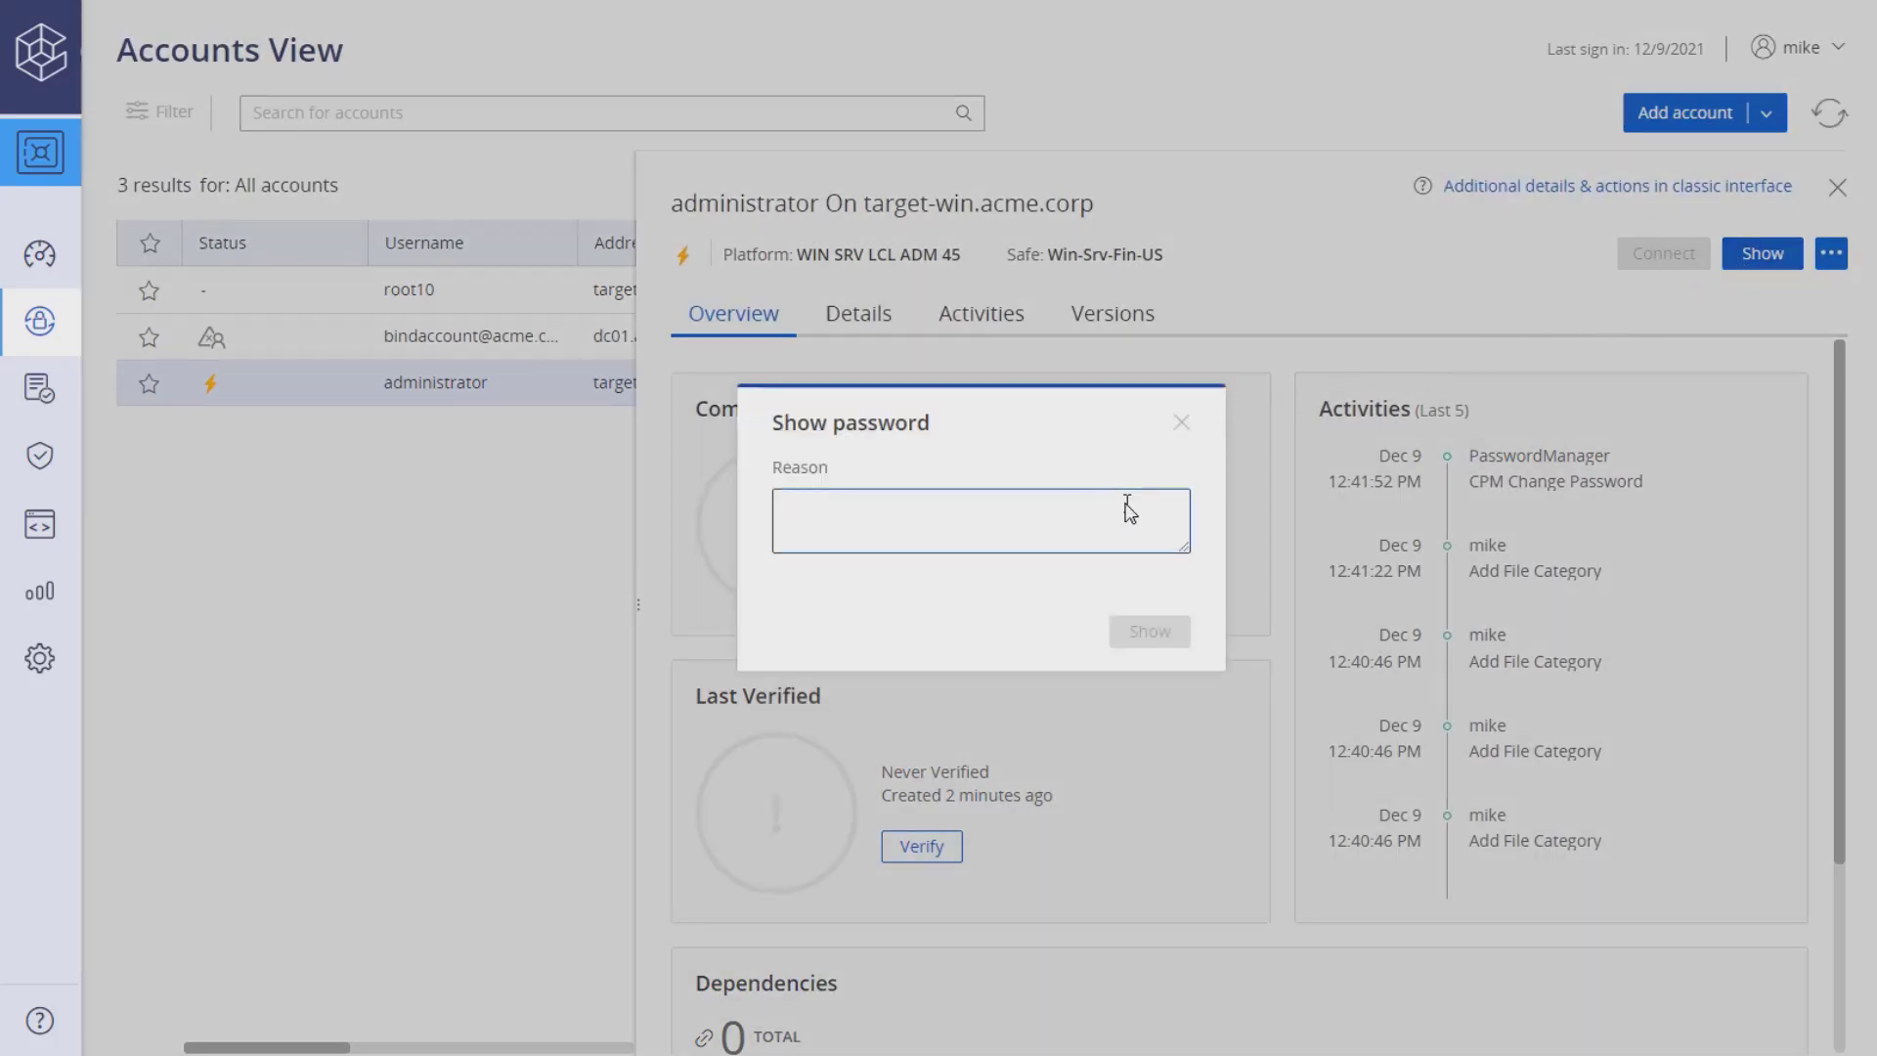
text(show)
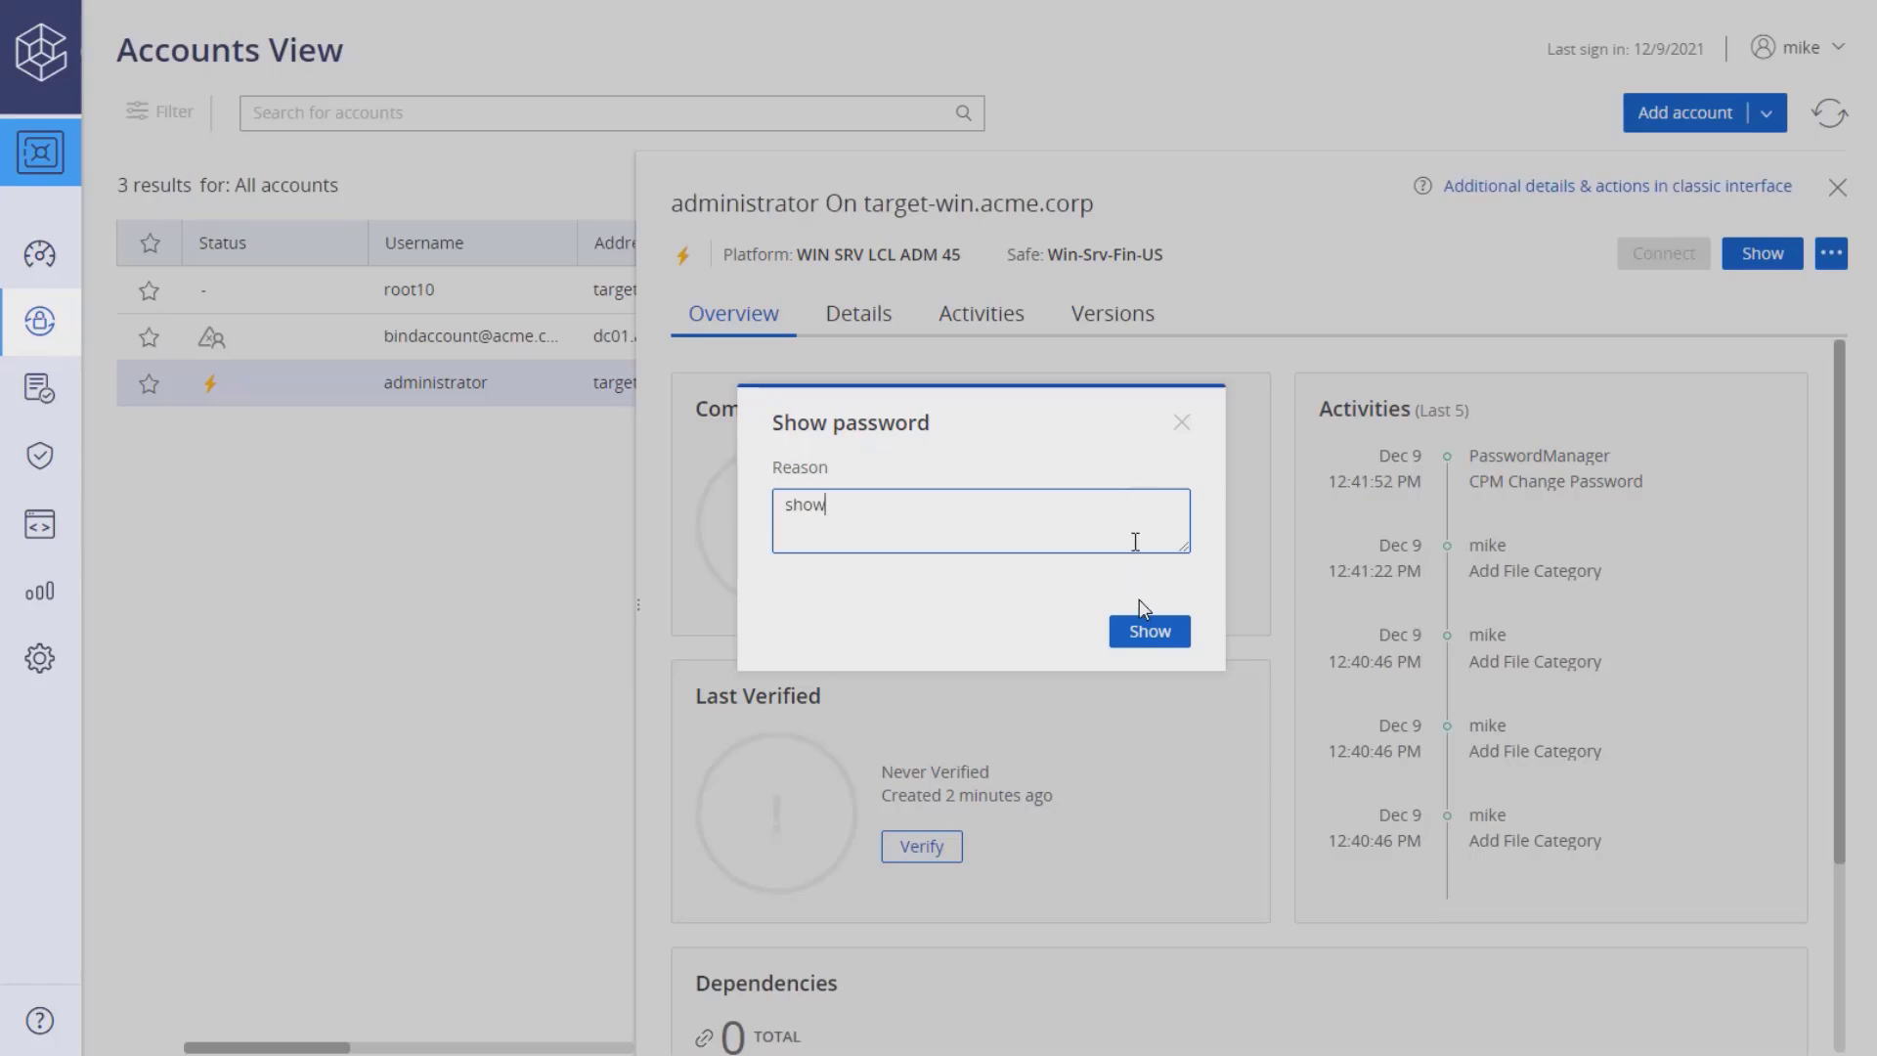
click(1147, 630)
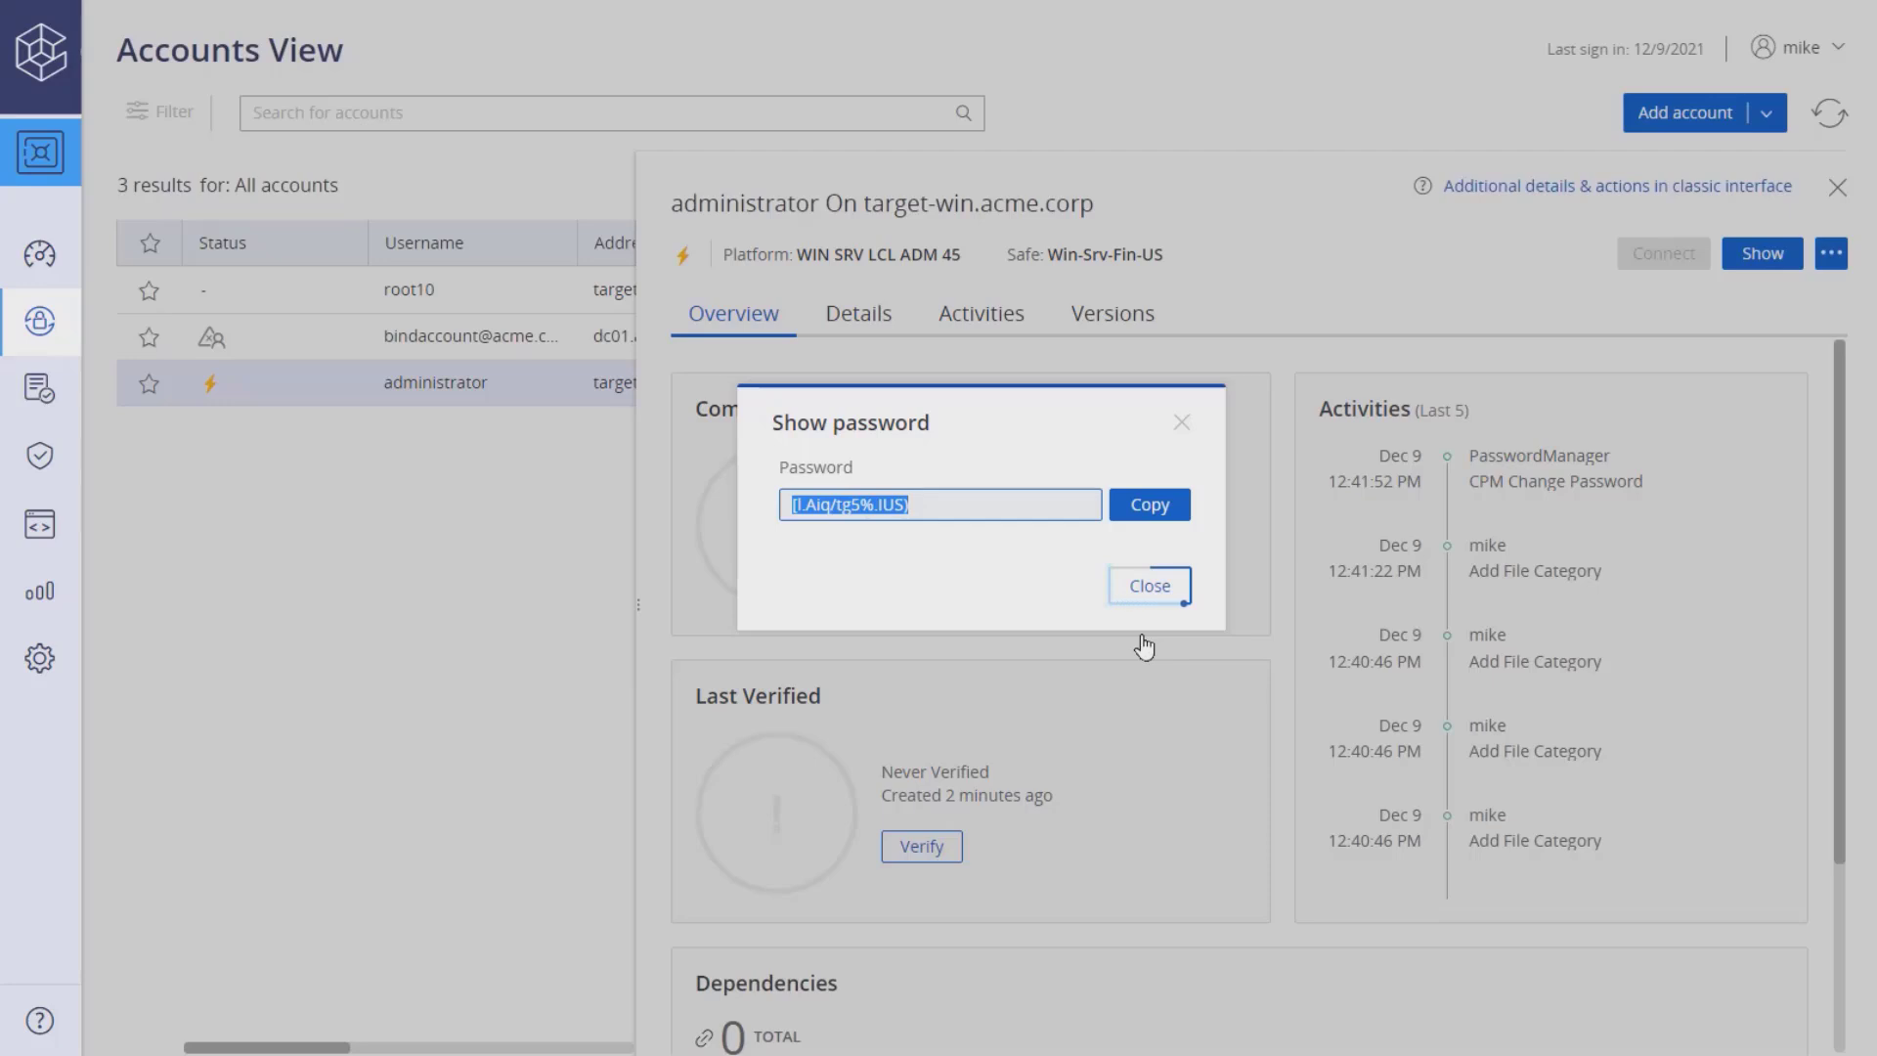
click(1146, 586)
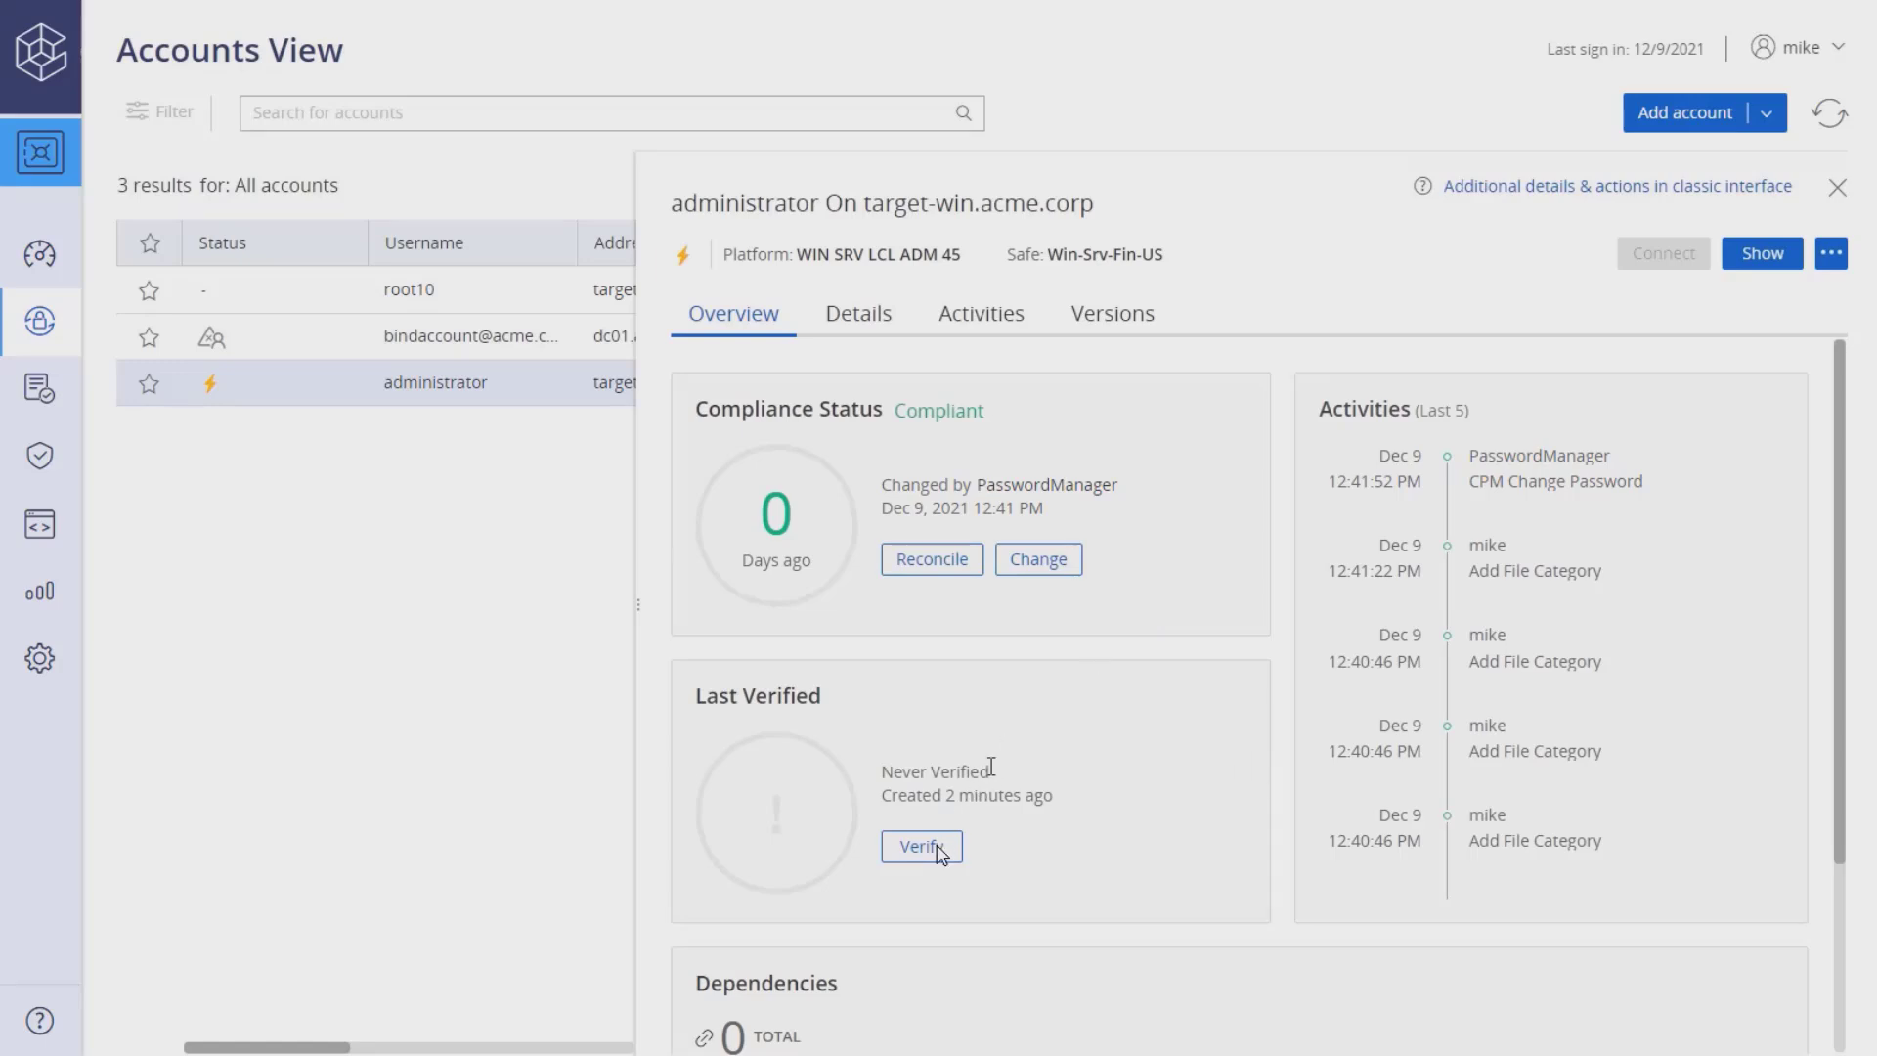
Verify the administrator password, confirm it reads Verified by PasswordManager, then close details
click(921, 844)
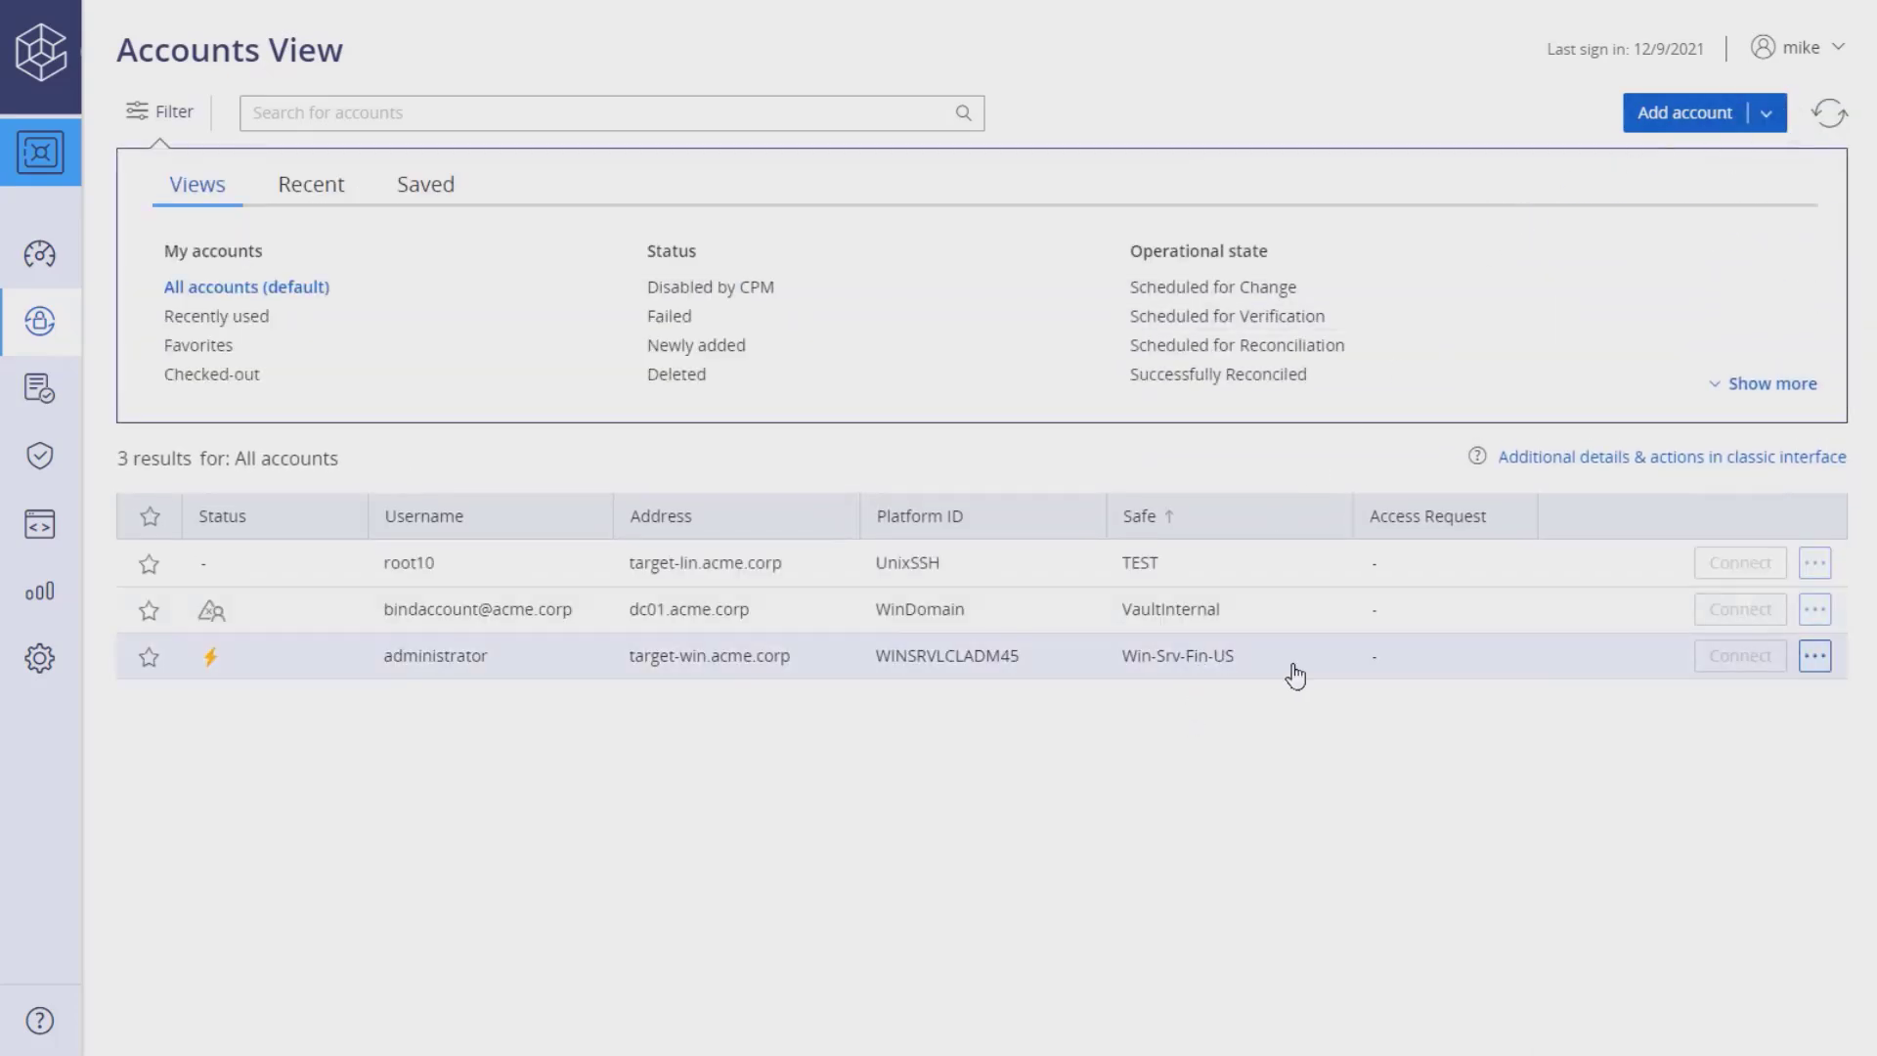
click(434, 655)
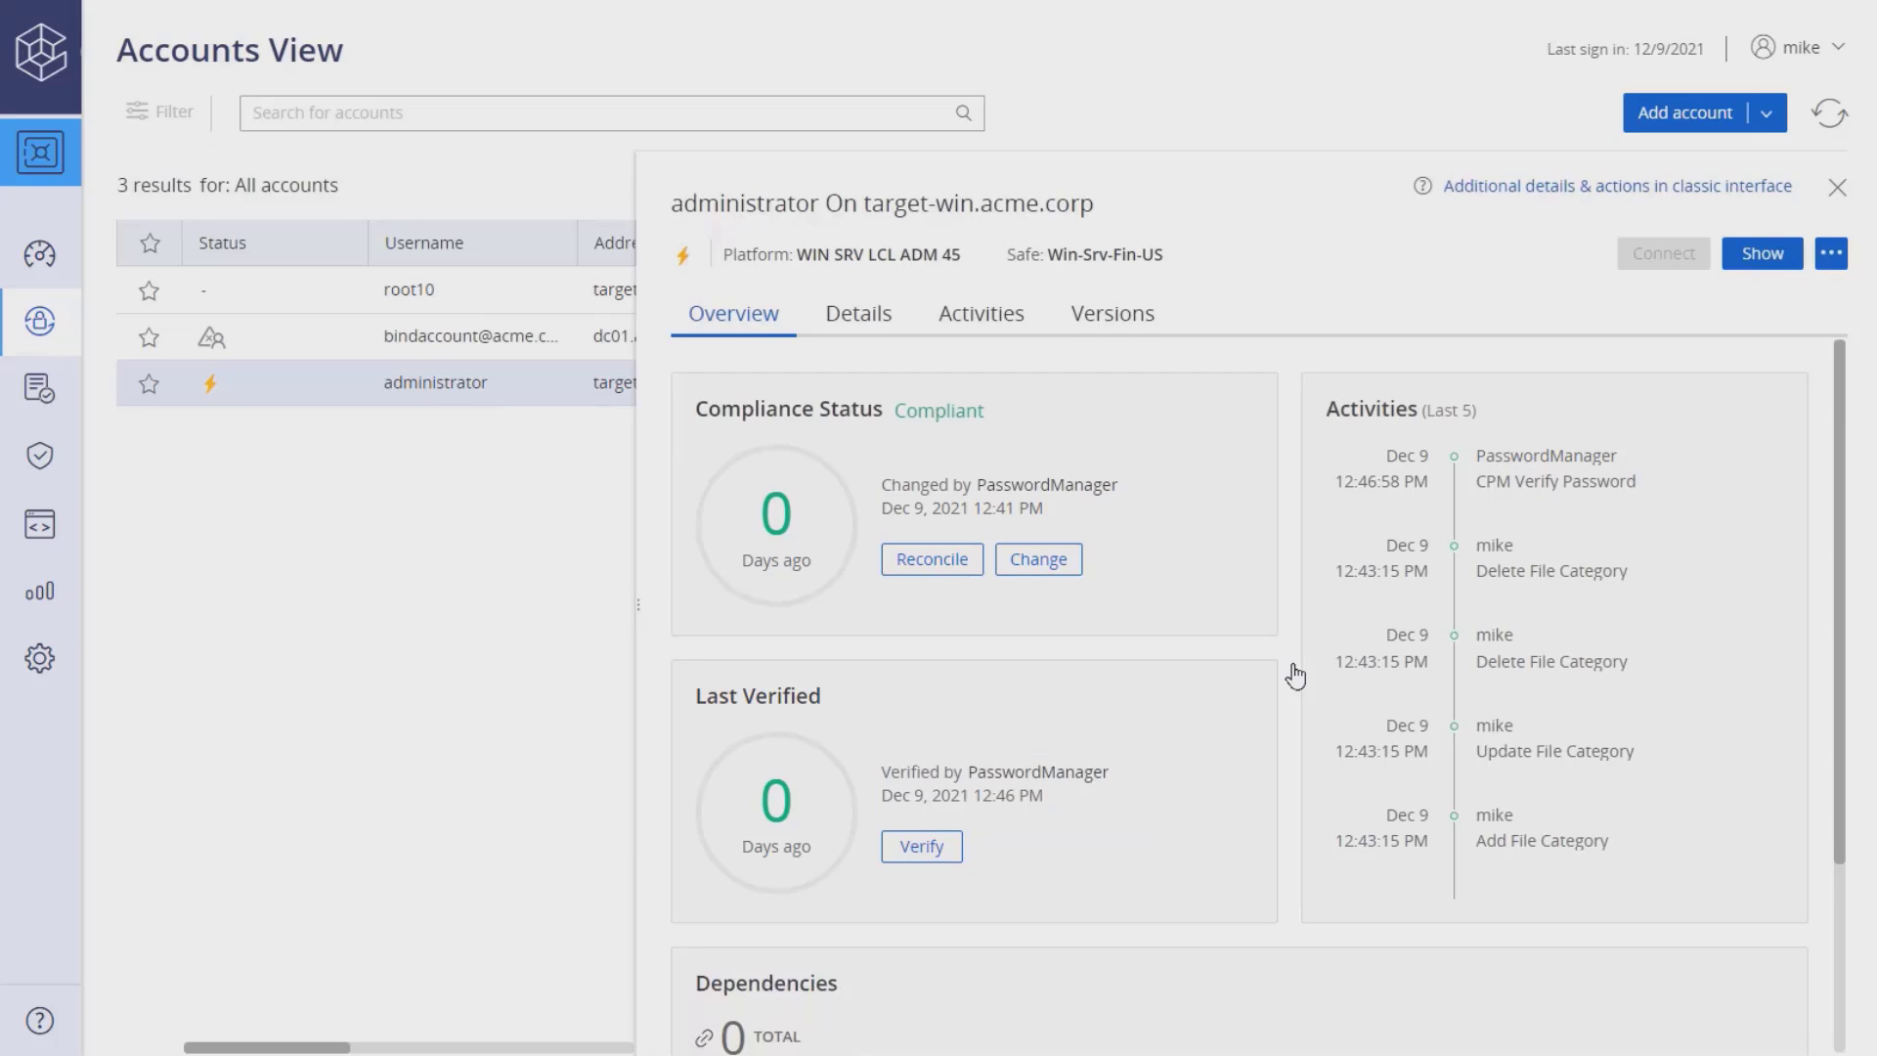
scroll(down, 3)
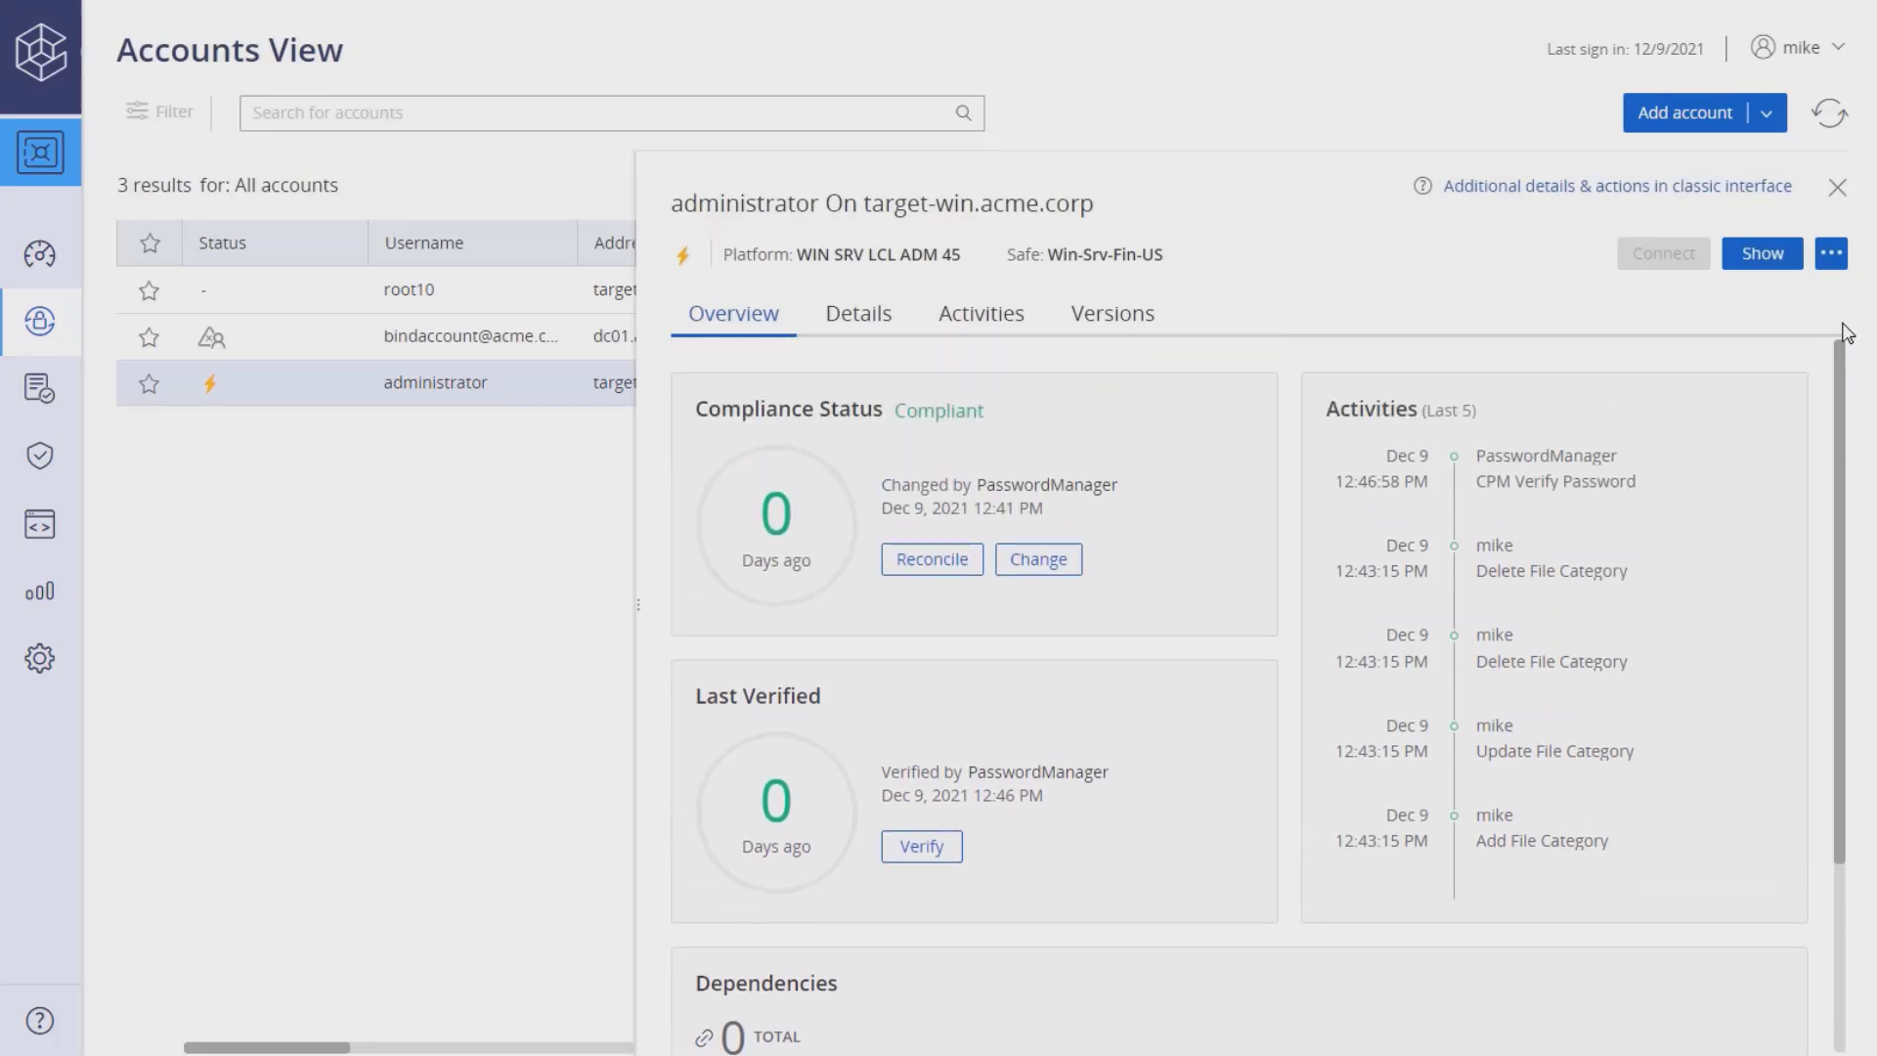
click(1841, 188)
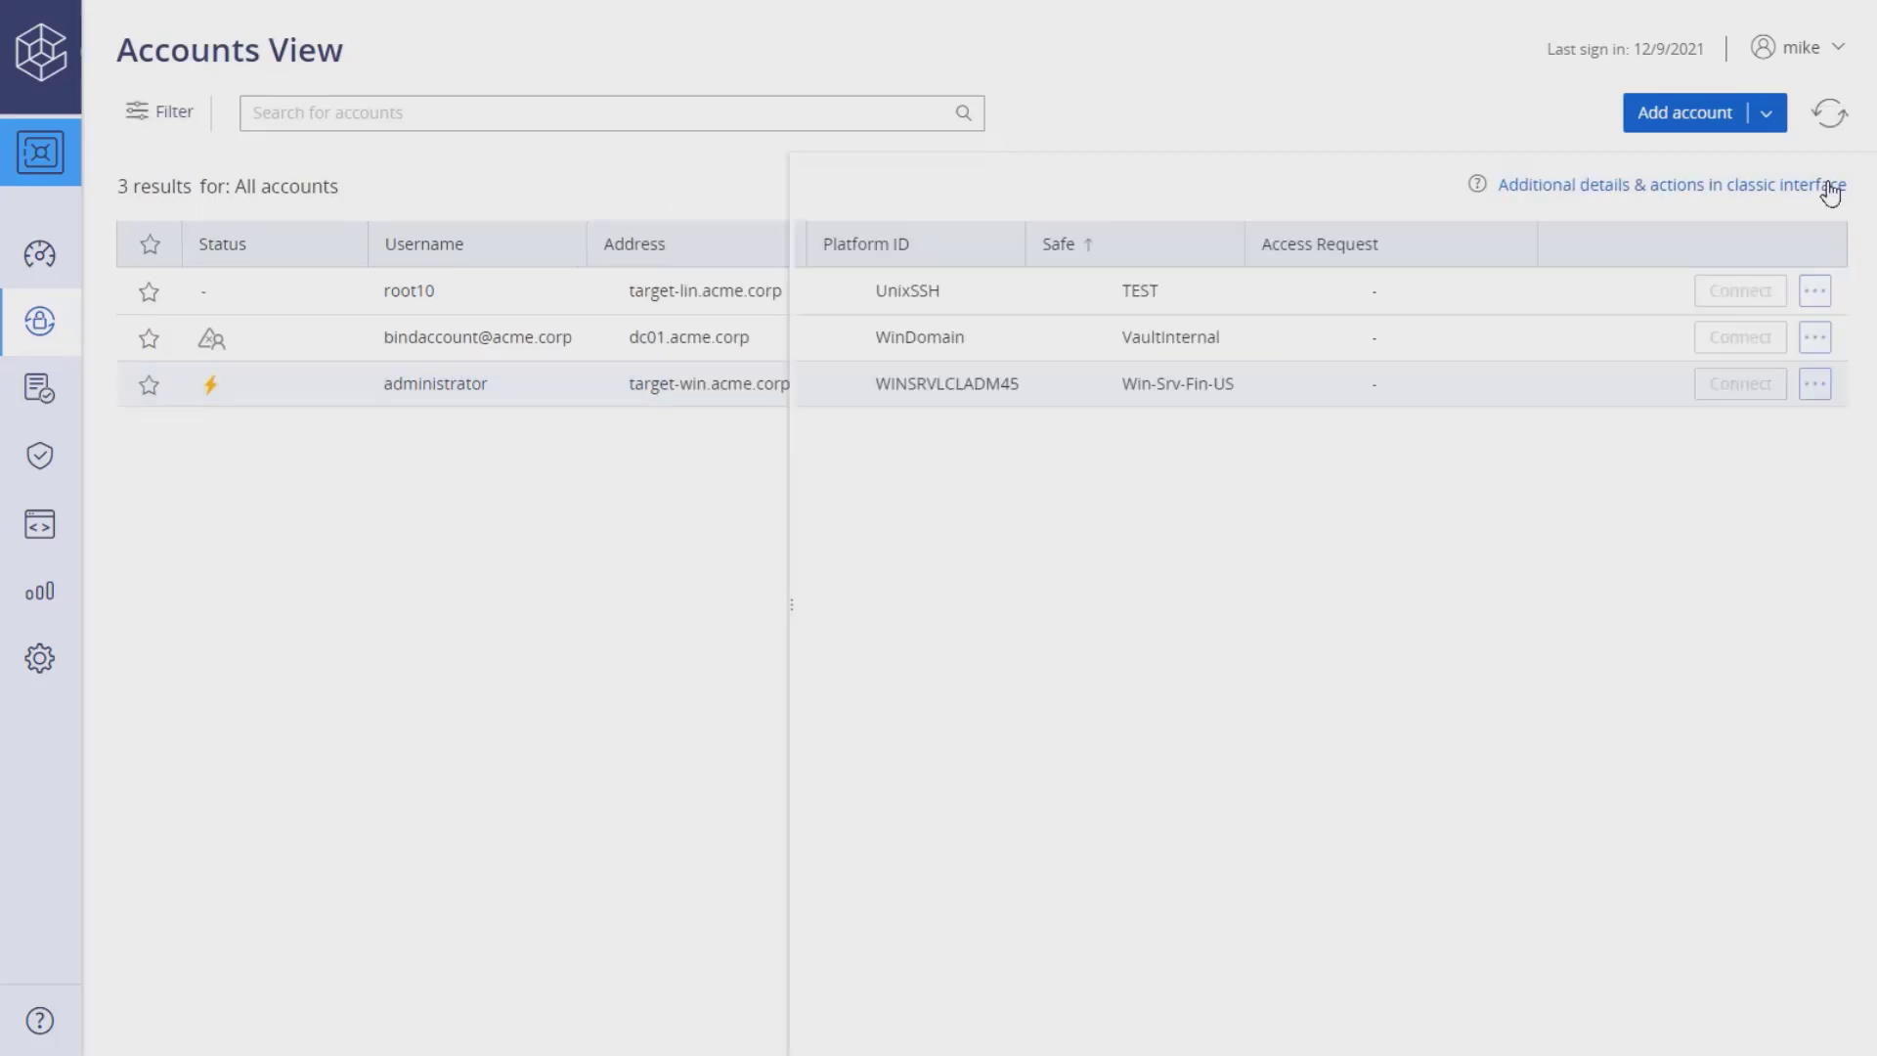